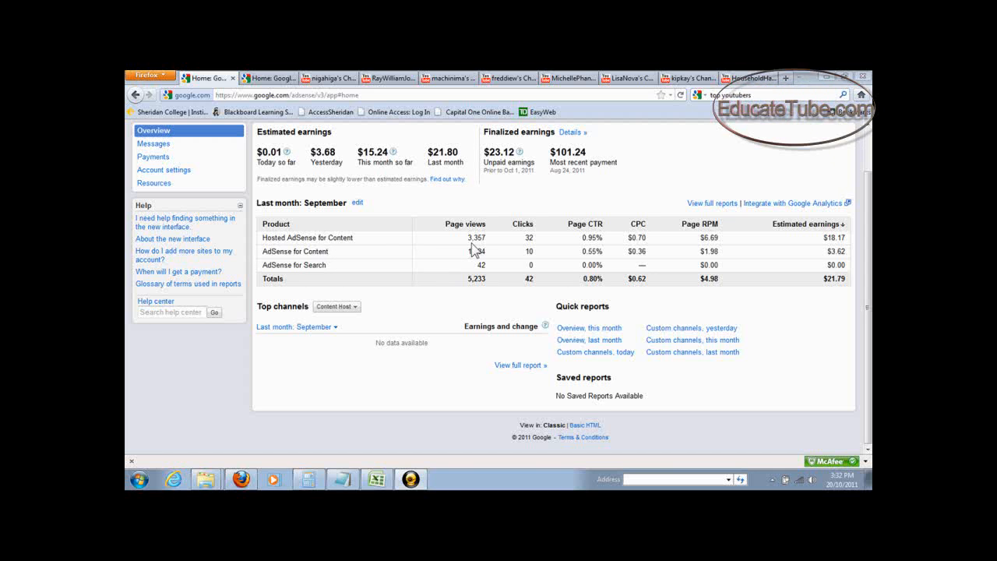
mouse_move(485, 249)
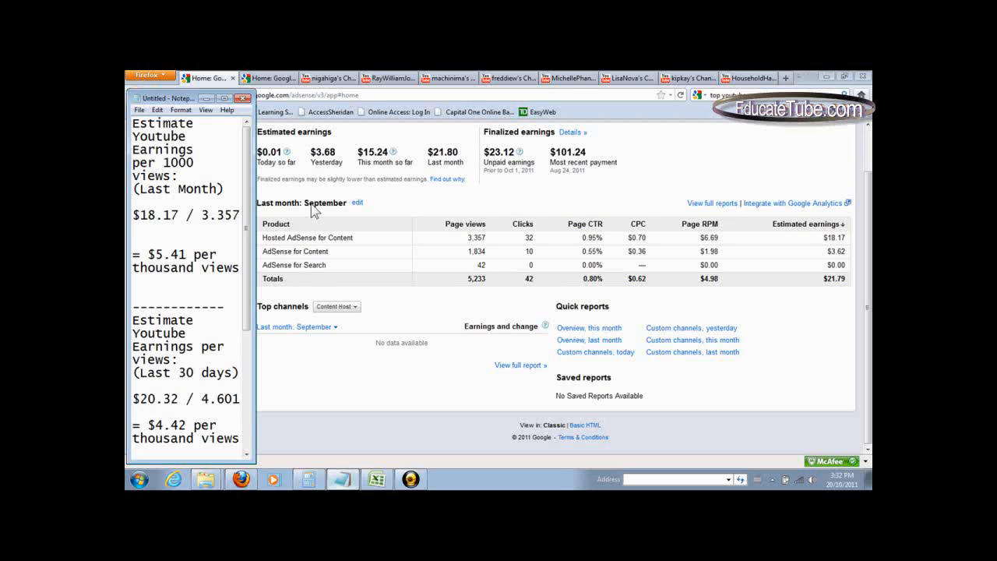
mouse_move(203, 226)
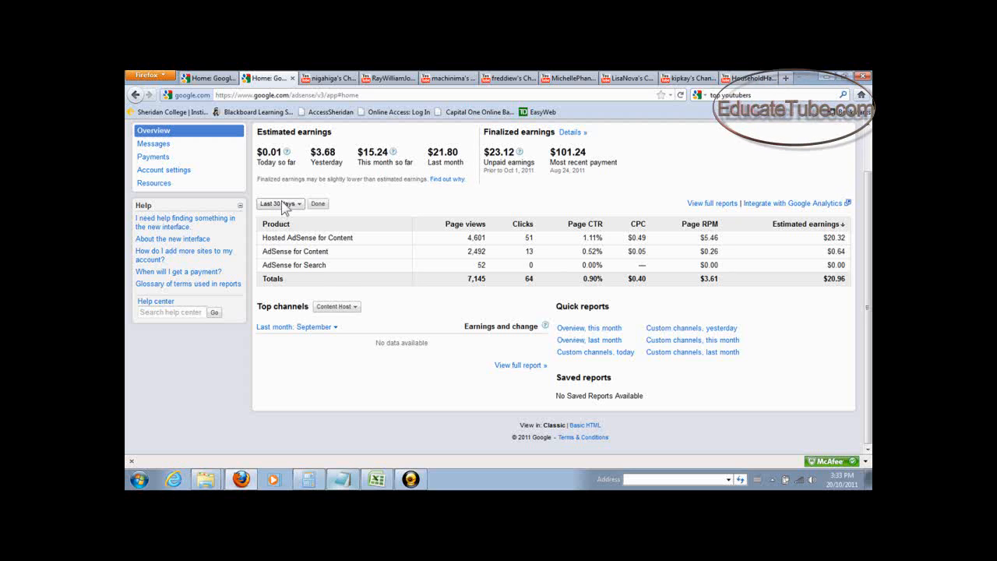
Restore the Notepad notes and scroll to the $2.00 x 54,367/1000 earnings calculation
click(341, 479)
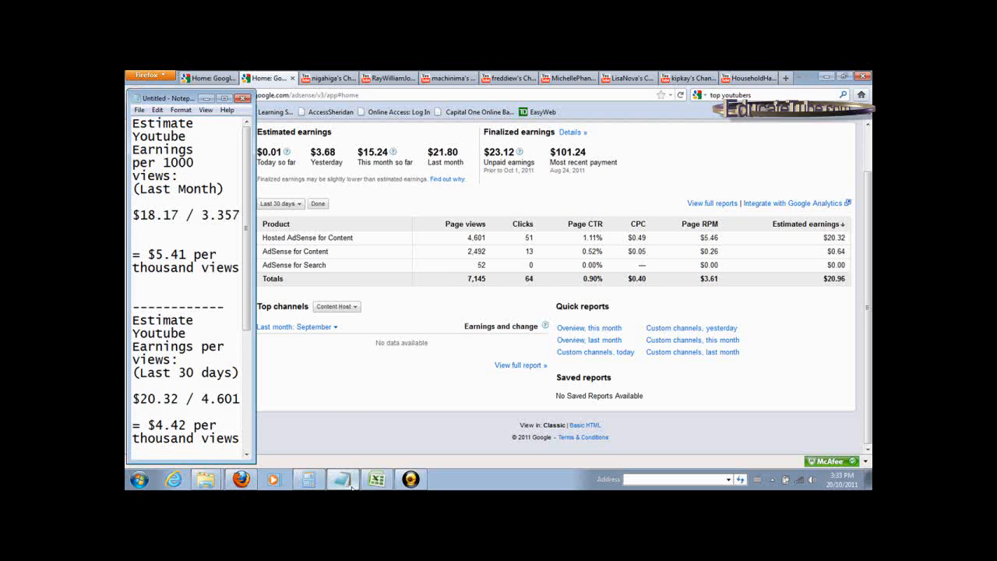
scroll(down, 3)
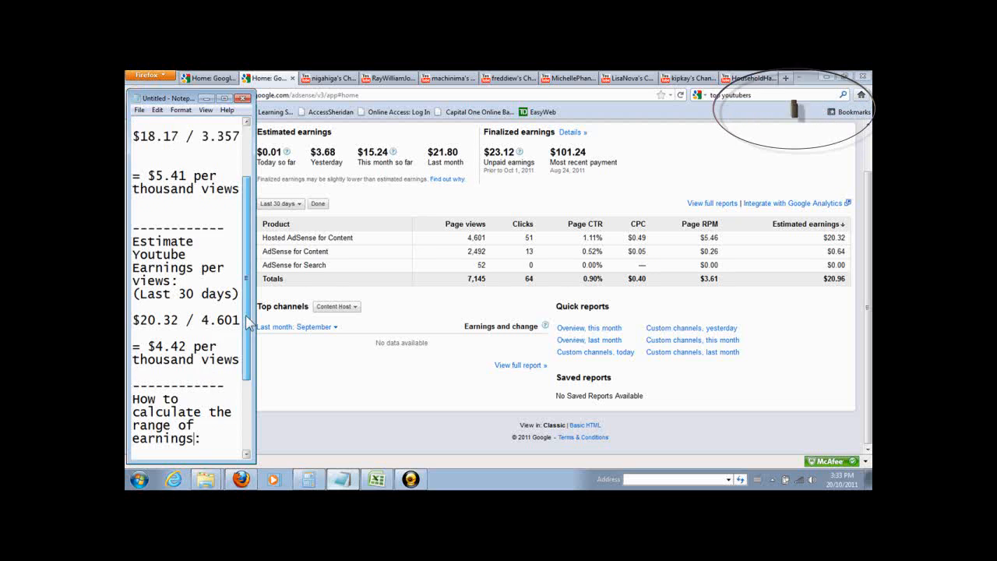
scroll(down, 3)
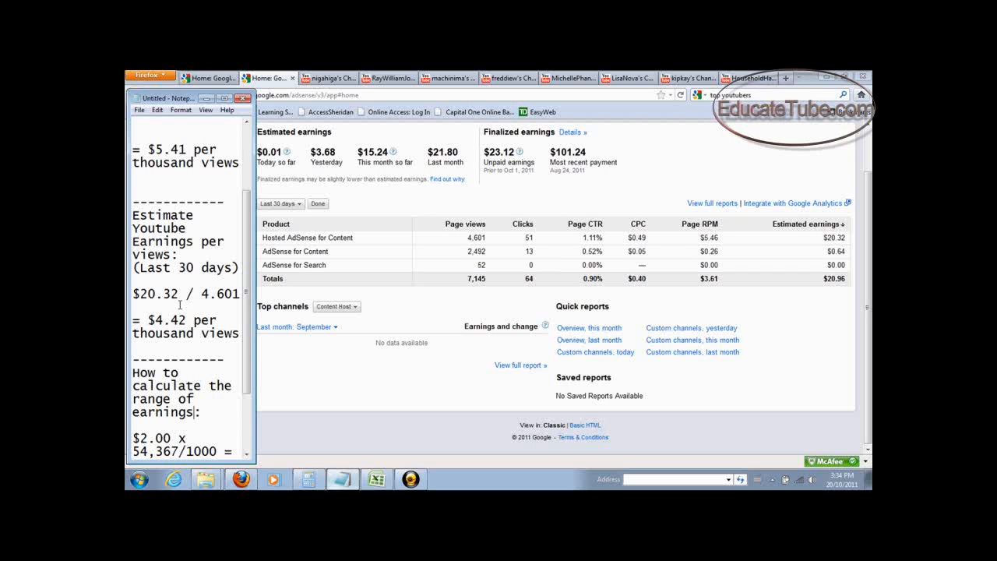
mouse_move(248, 249)
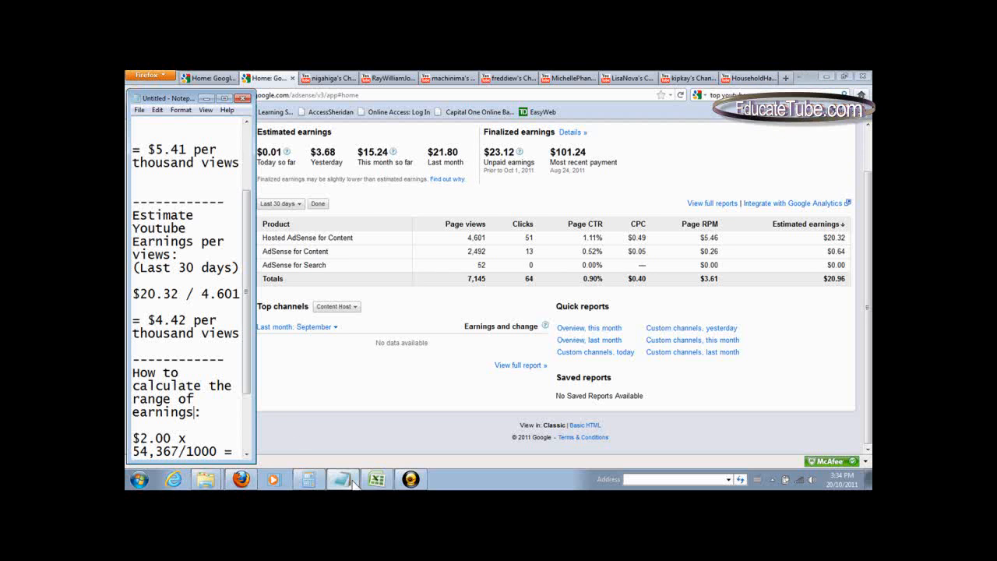
Switch to the Excel sheet and inspect the Low and High estimated earnings headings
click(376, 479)
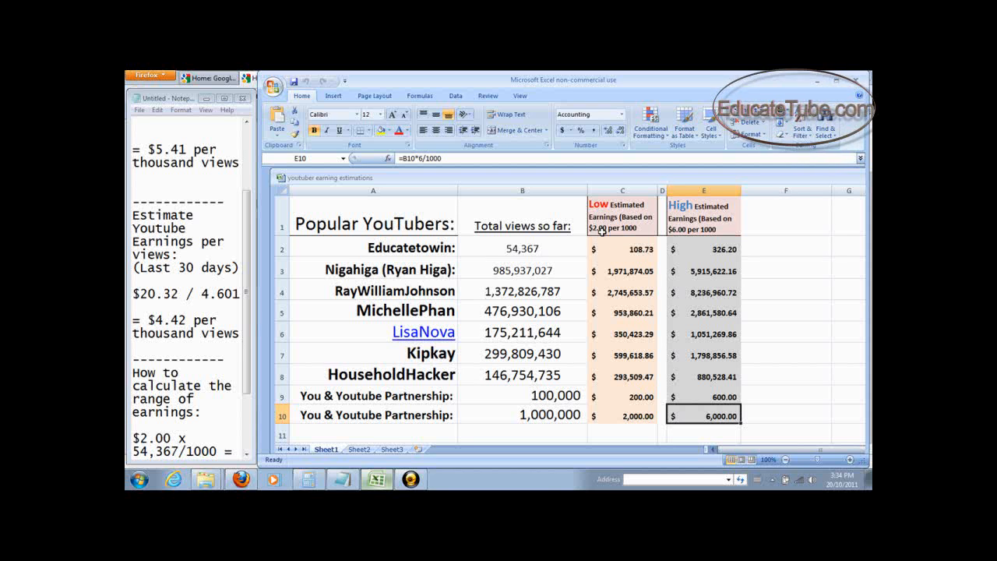
click(622, 220)
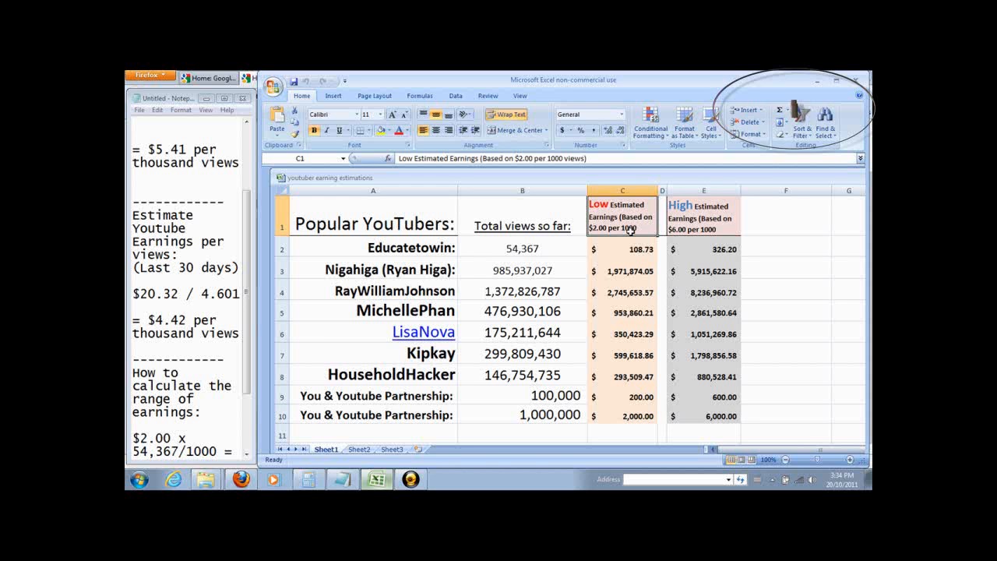
click(702, 217)
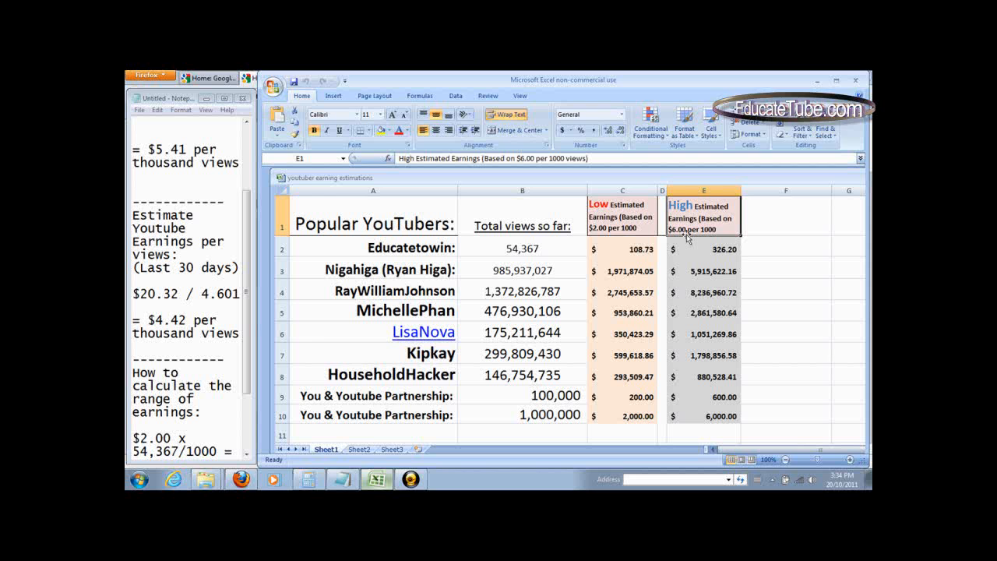
mouse_move(686, 236)
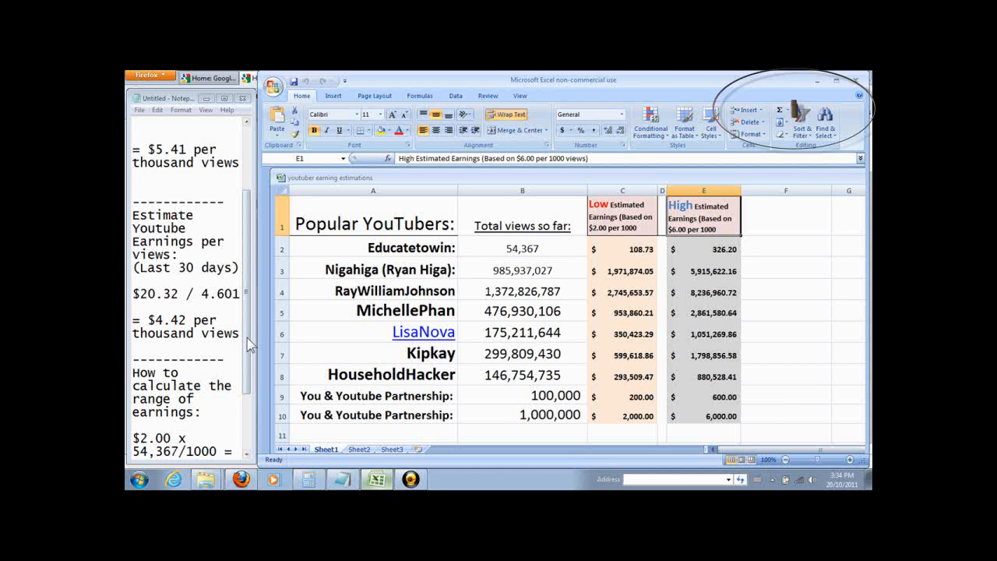
scroll(down, 3)
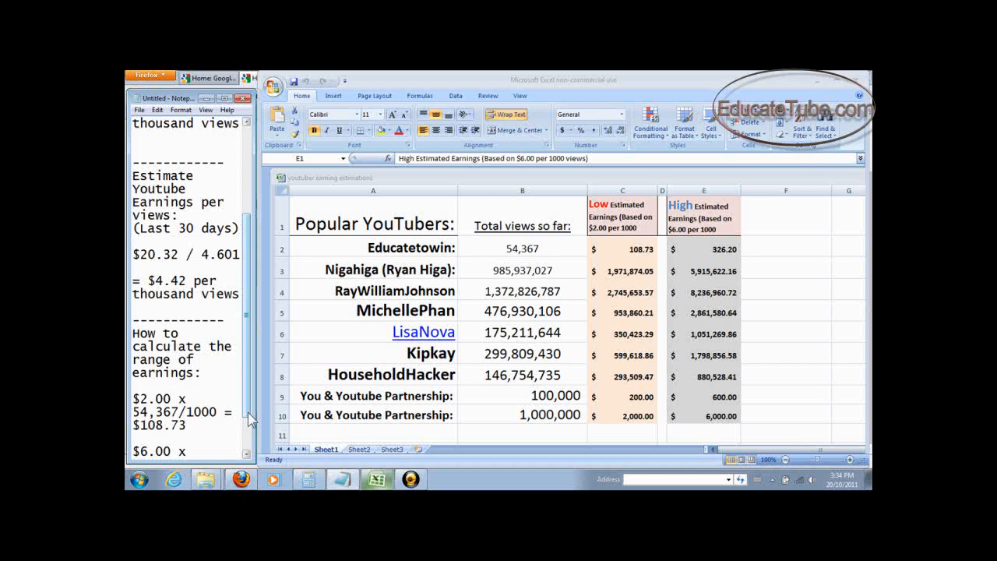
scroll(down, 3)
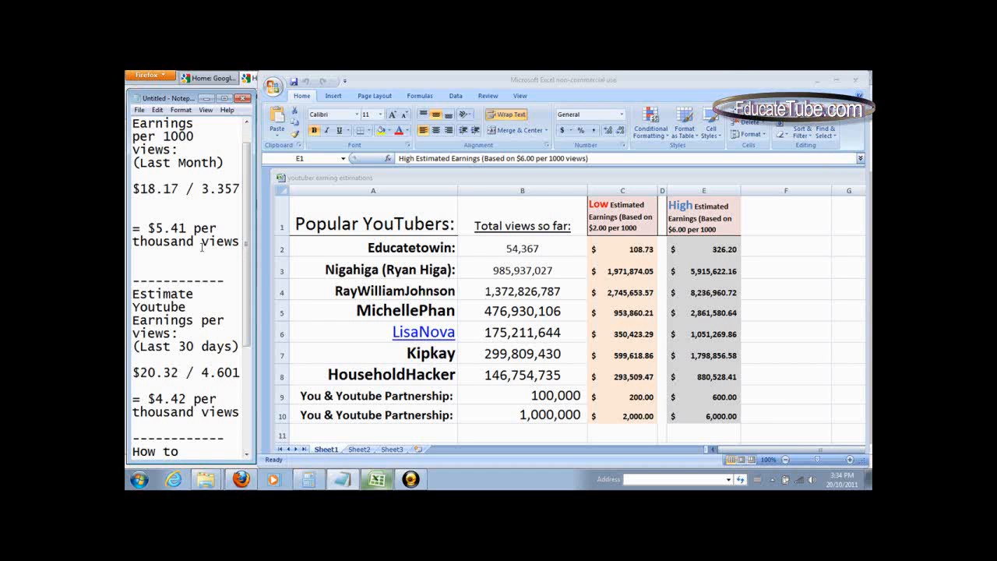
click(704, 214)
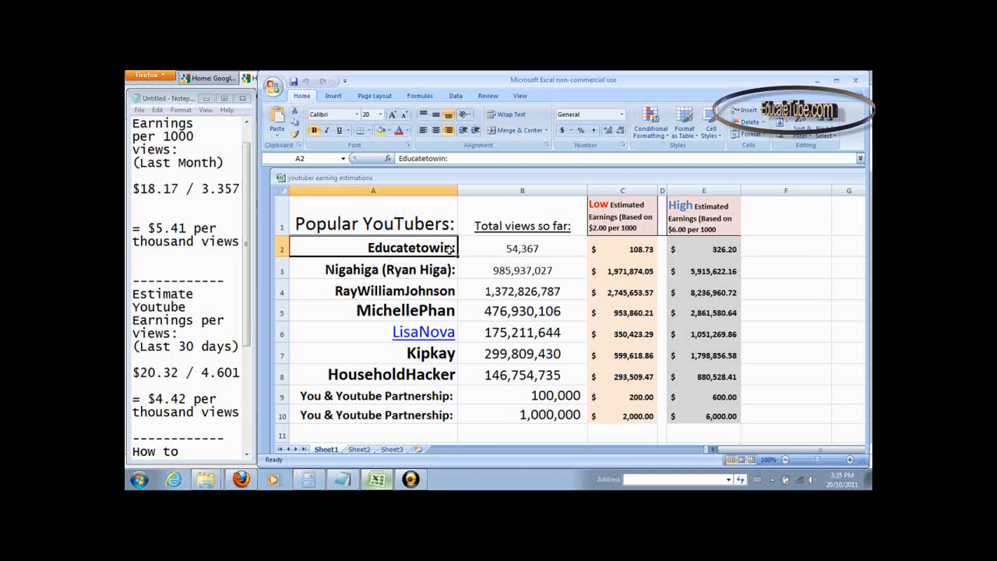
Show Educatetowin's 54,367 views and =B2*2/1000 formula; notes show $108.73 and $326.20
click(522, 248)
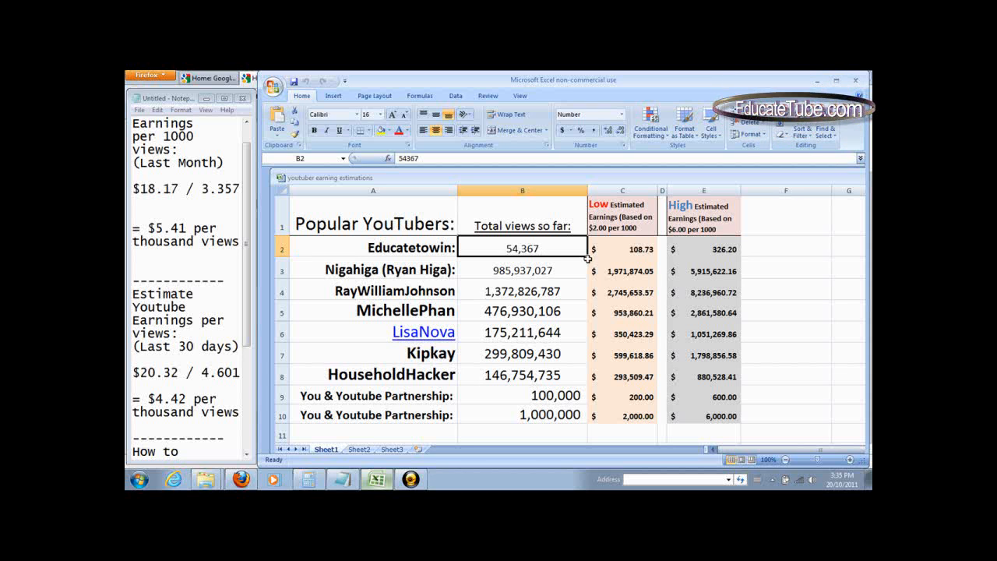
click(623, 249)
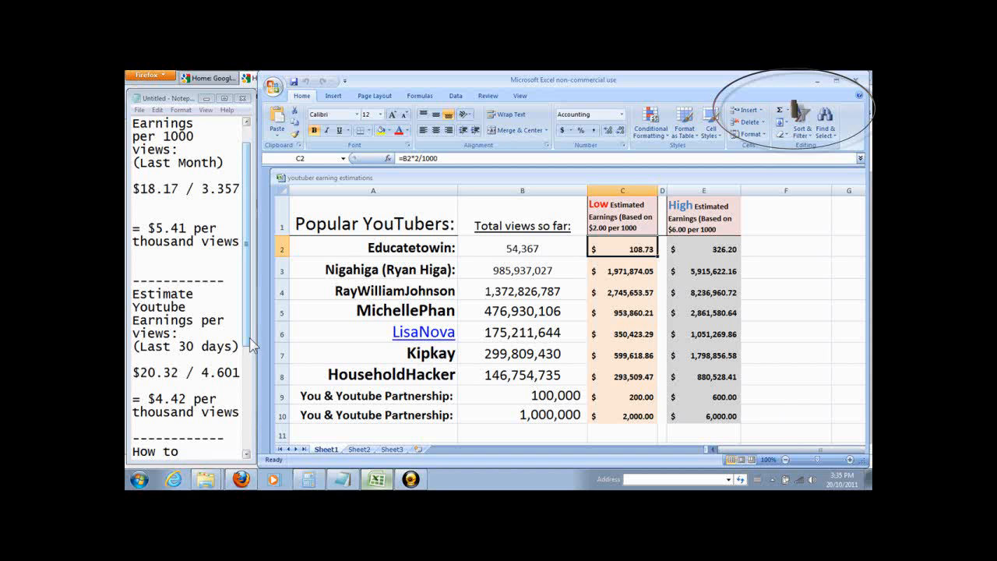
scroll(down, 3)
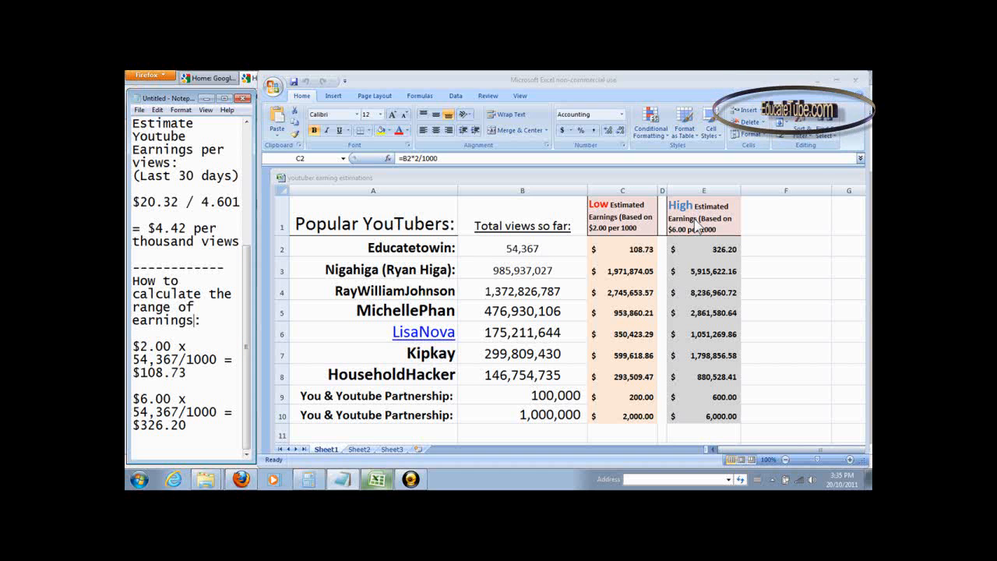
mouse_move(692, 243)
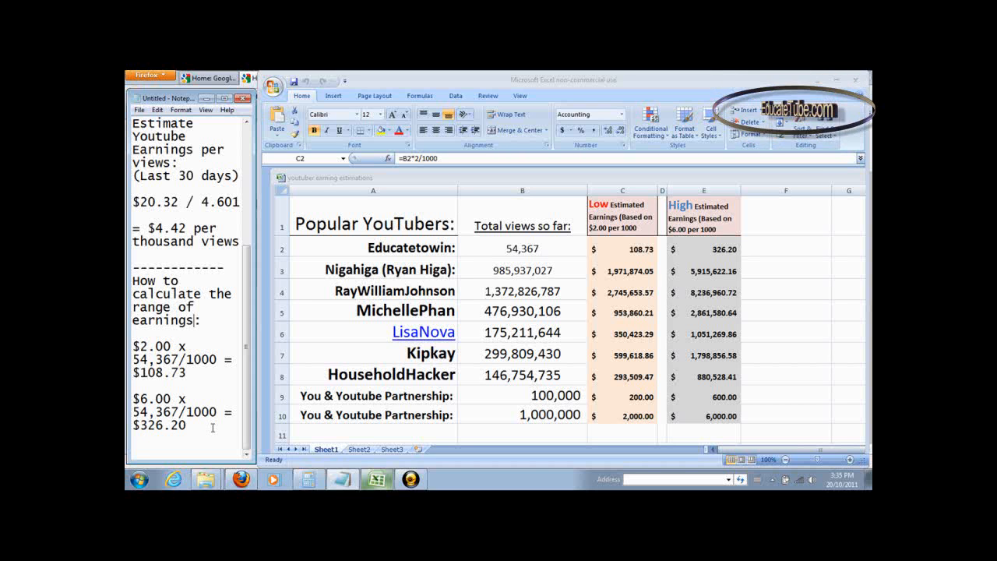
mouse_move(666, 257)
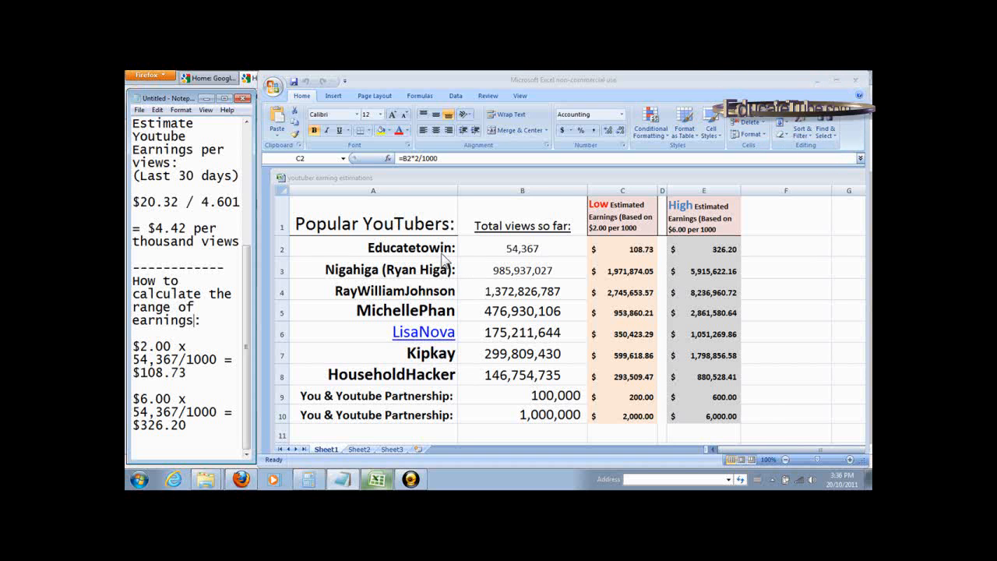
click(374, 248)
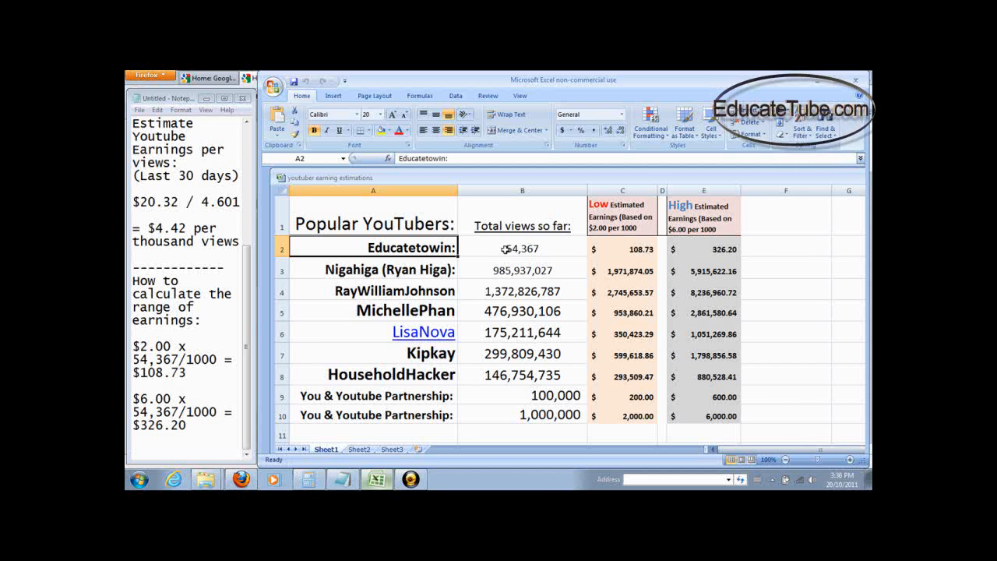
mouse_move(664, 251)
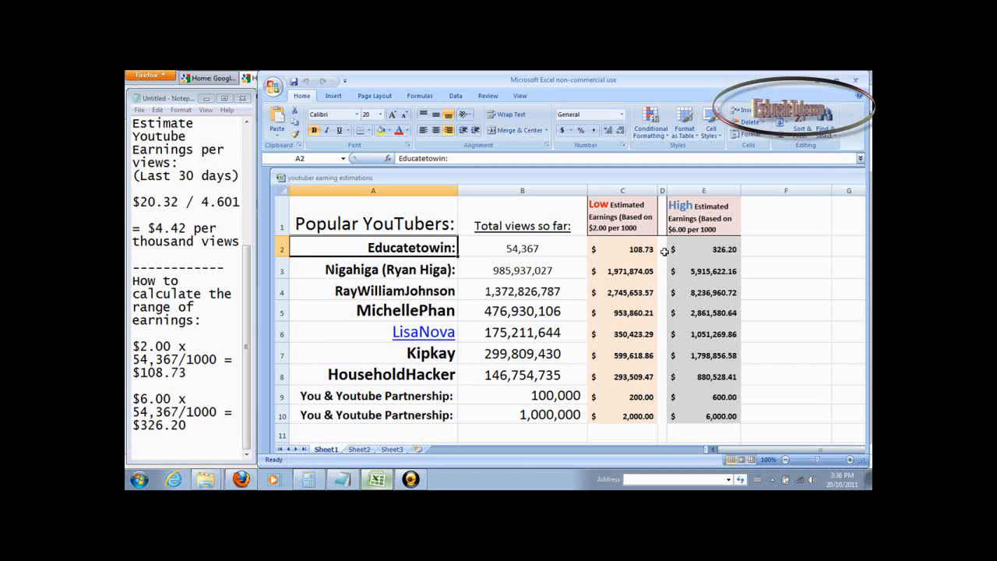
click(662, 249)
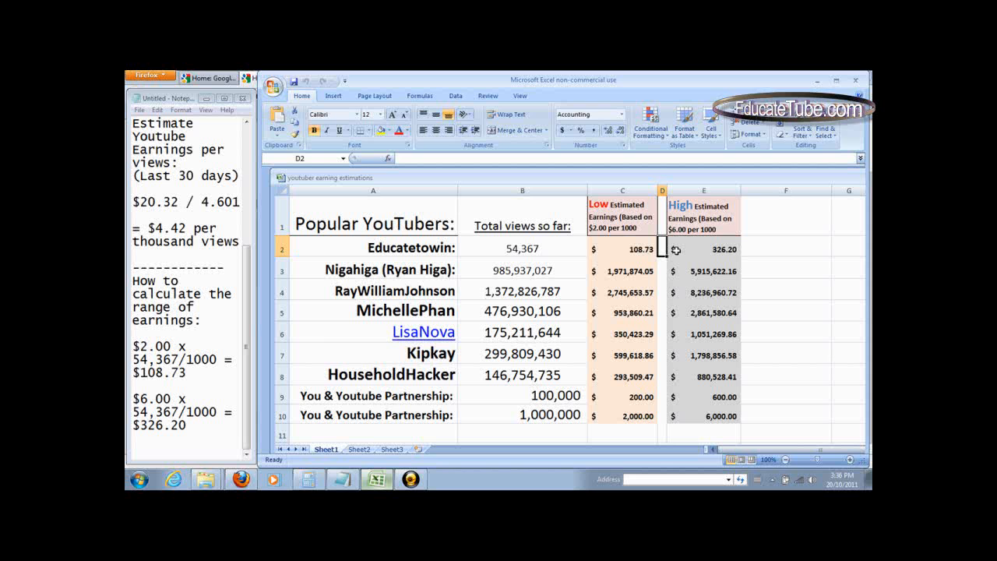
mouse_move(668, 249)
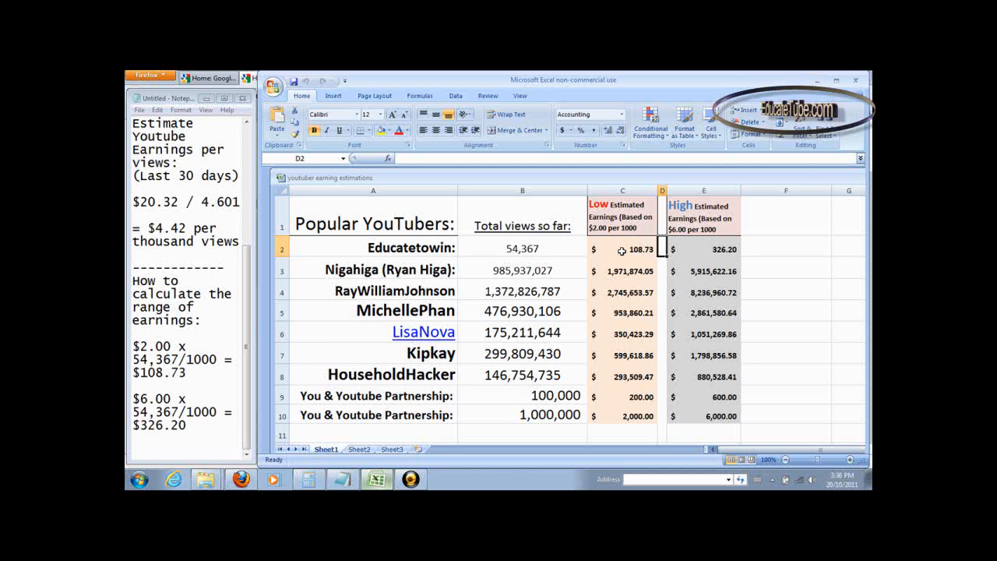
click(522, 247)
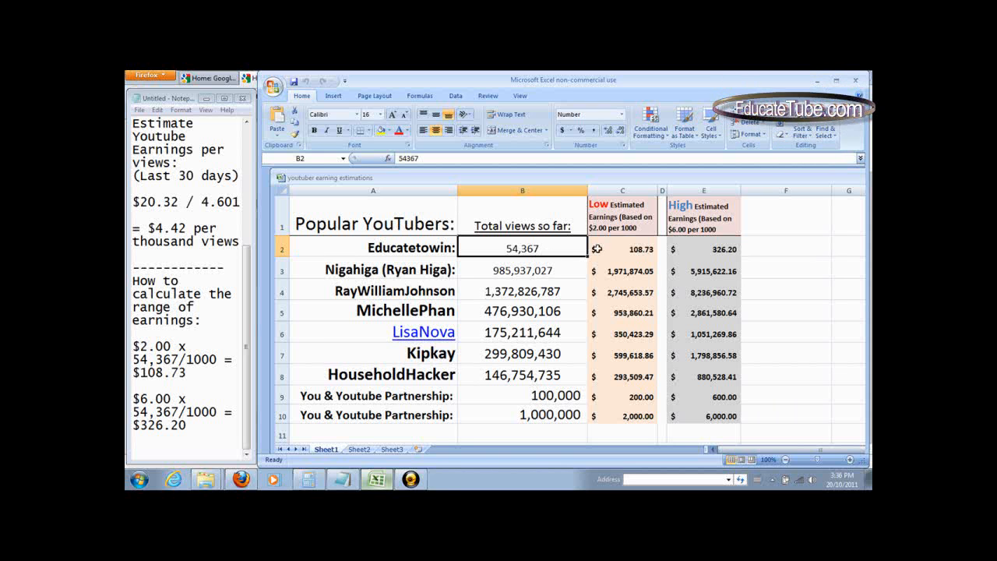
click(703, 248)
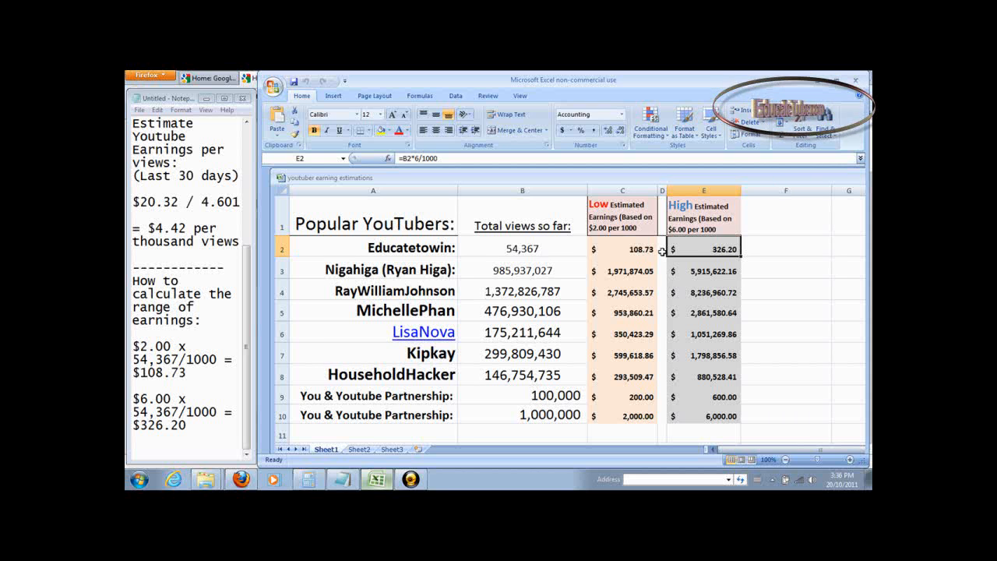
click(522, 248)
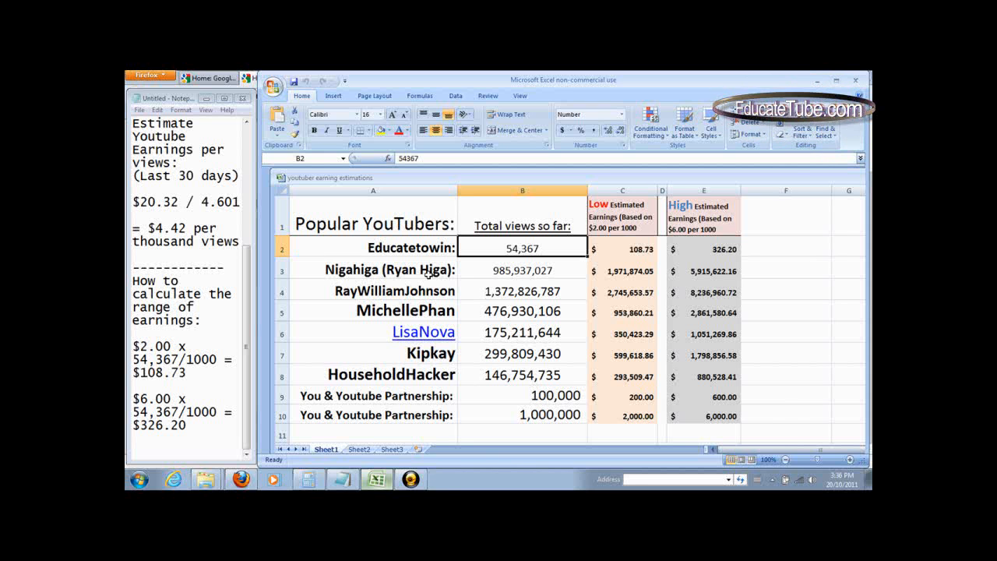
Point out the YouTubers listed in rows 3, 4 and 6
click(373, 270)
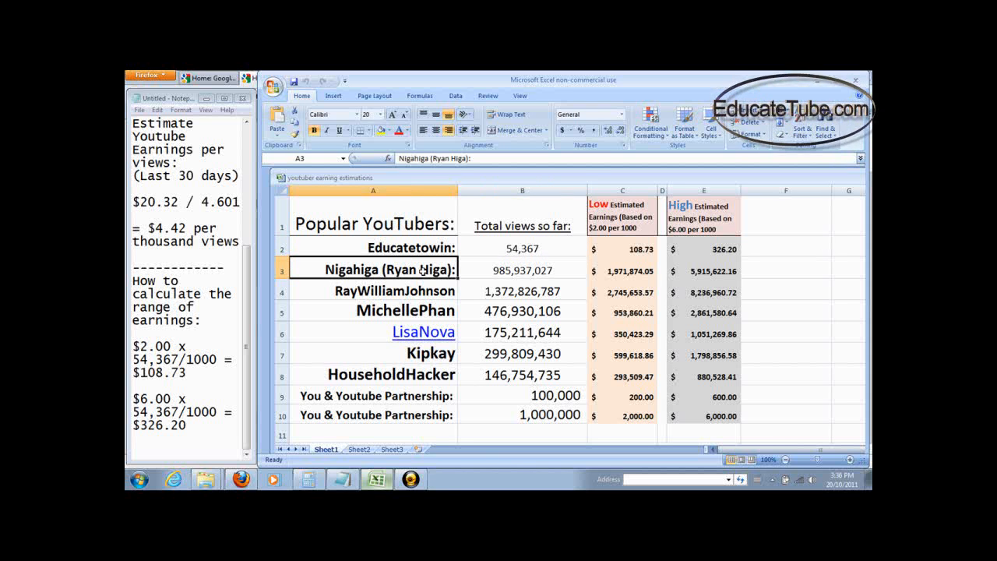
click(392, 290)
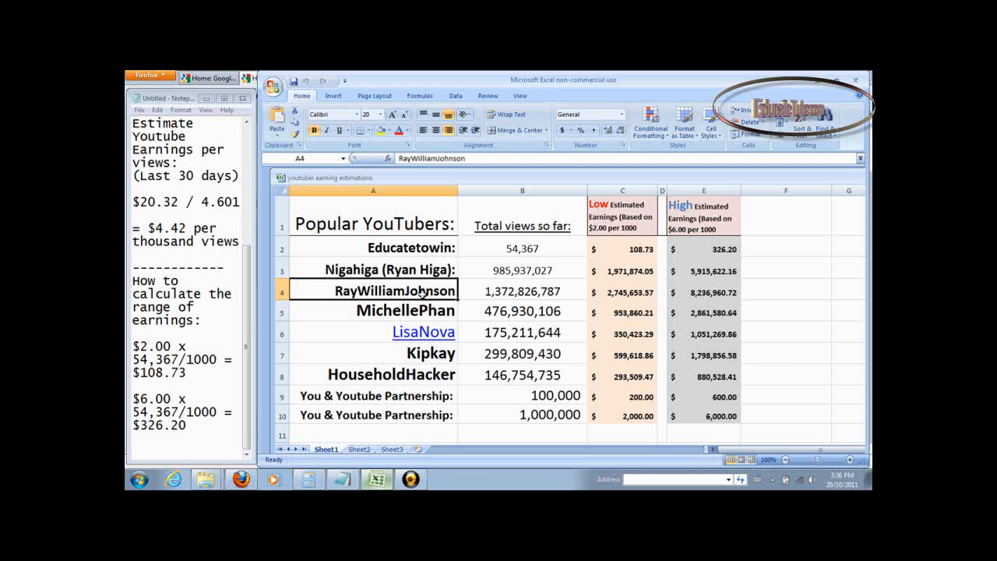
click(373, 311)
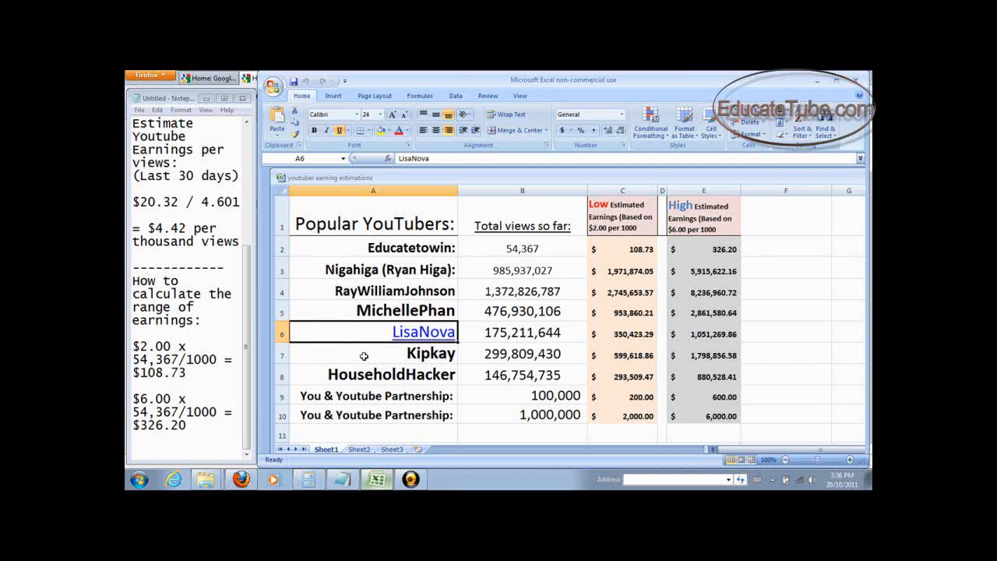
Review the 100,000 and 1,000,000 view partnership examples ($200–$600, $2,000–$6,000)
click(373, 374)
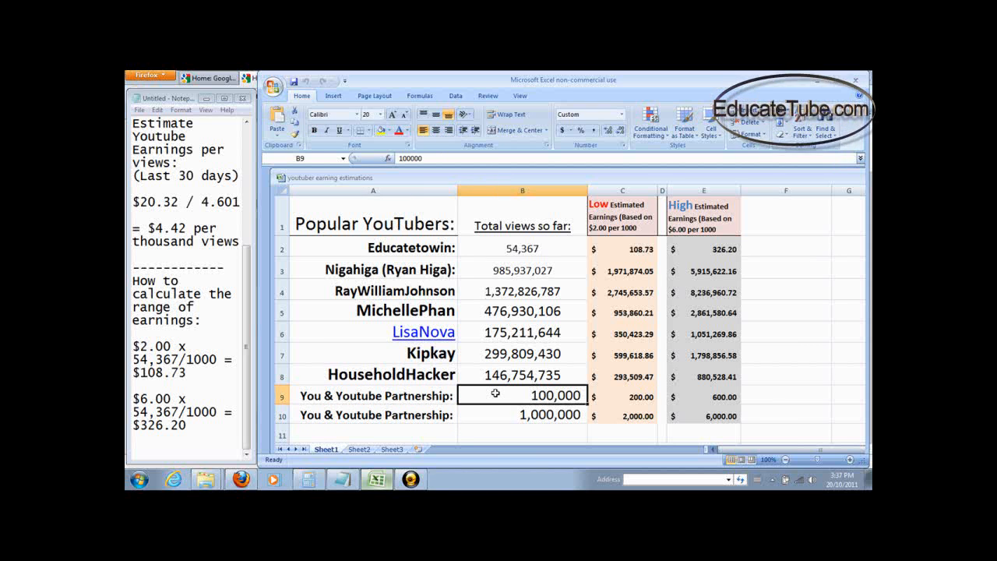
click(522, 414)
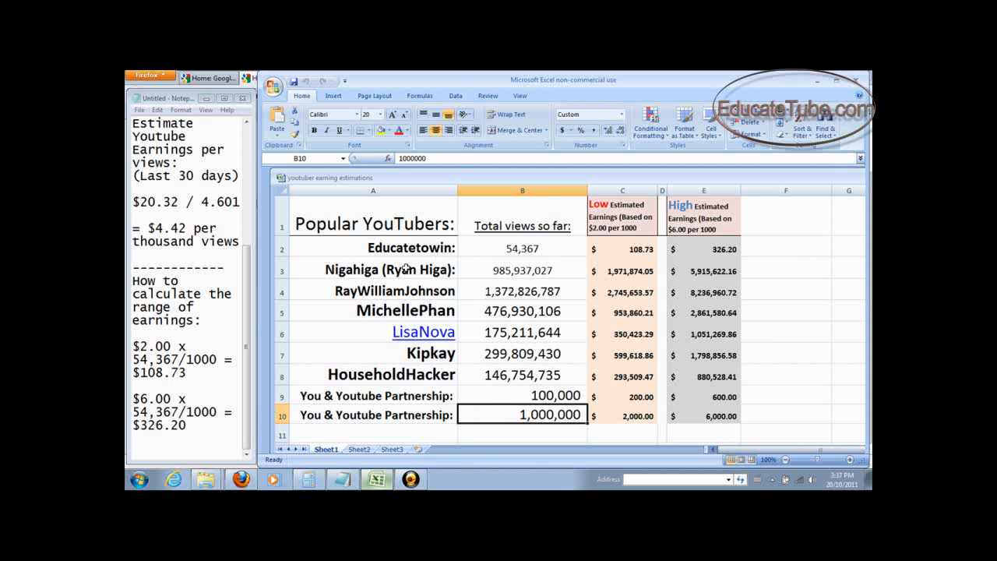
click(382, 268)
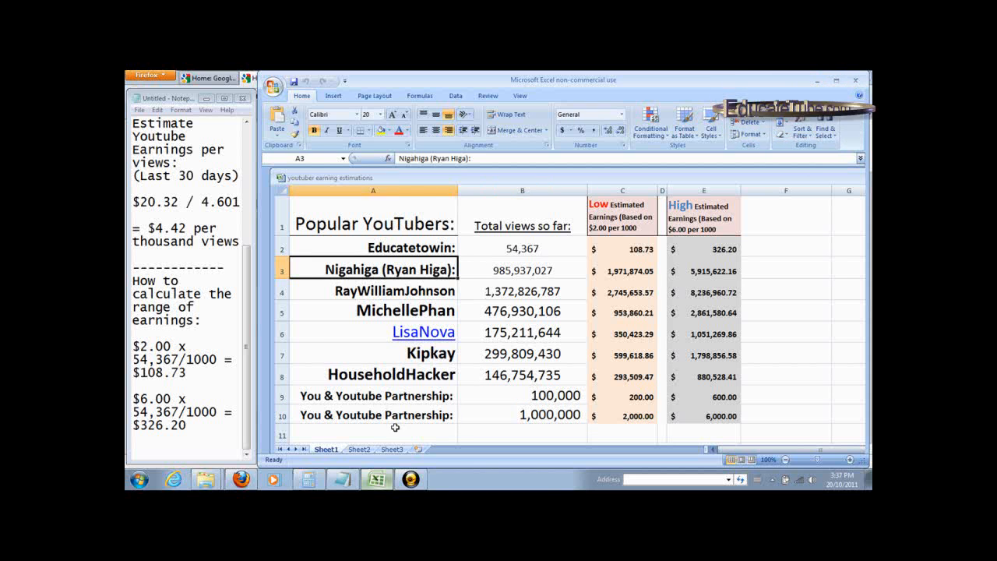
click(522, 269)
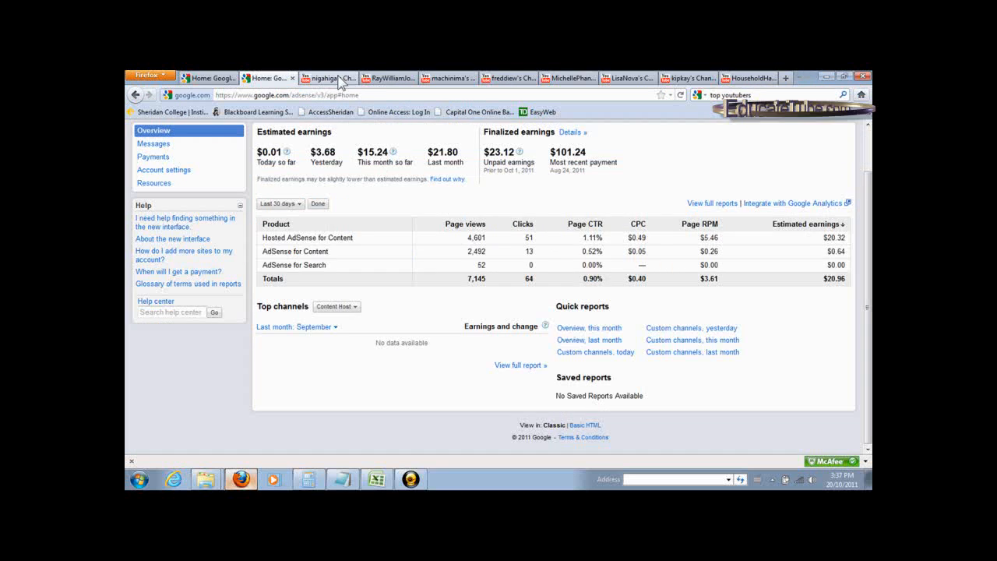
Look up Nigahiga's 985,937,027 total upload views in Firefox, then return to Excel
click(325, 78)
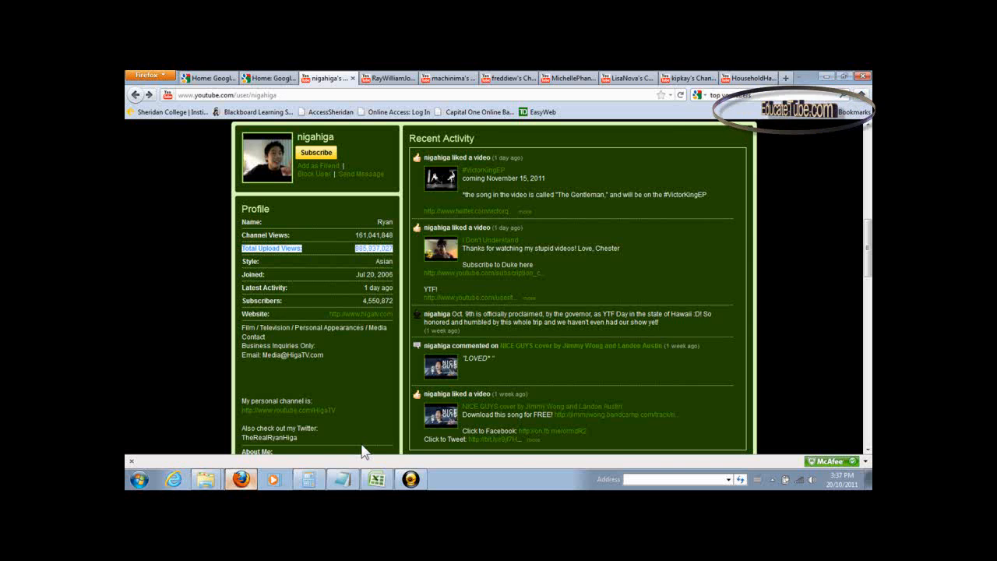
click(377, 479)
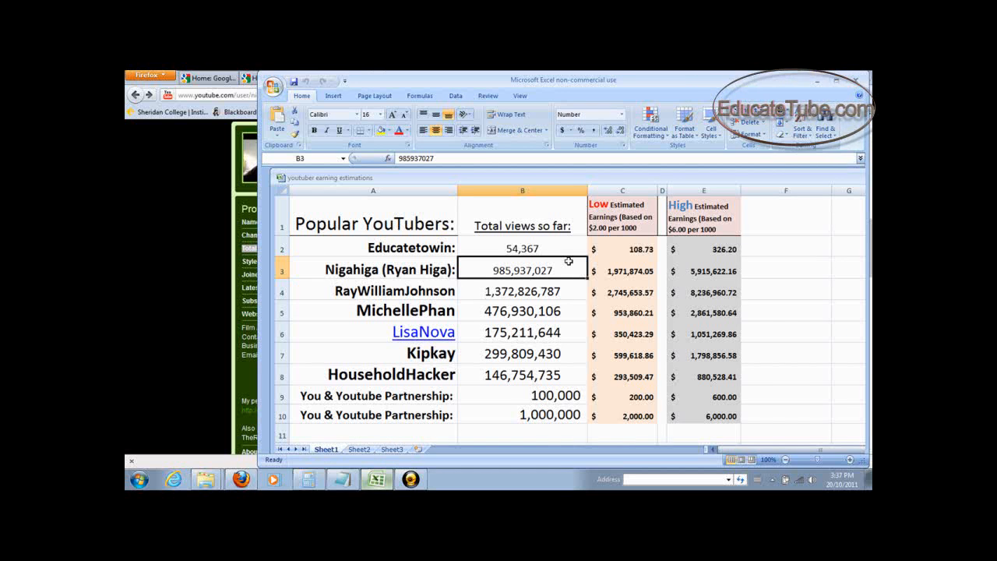
Inspect Nigahiga's row 3 views and formulas giving $1,971,874.05–$5,915,622.16
click(622, 271)
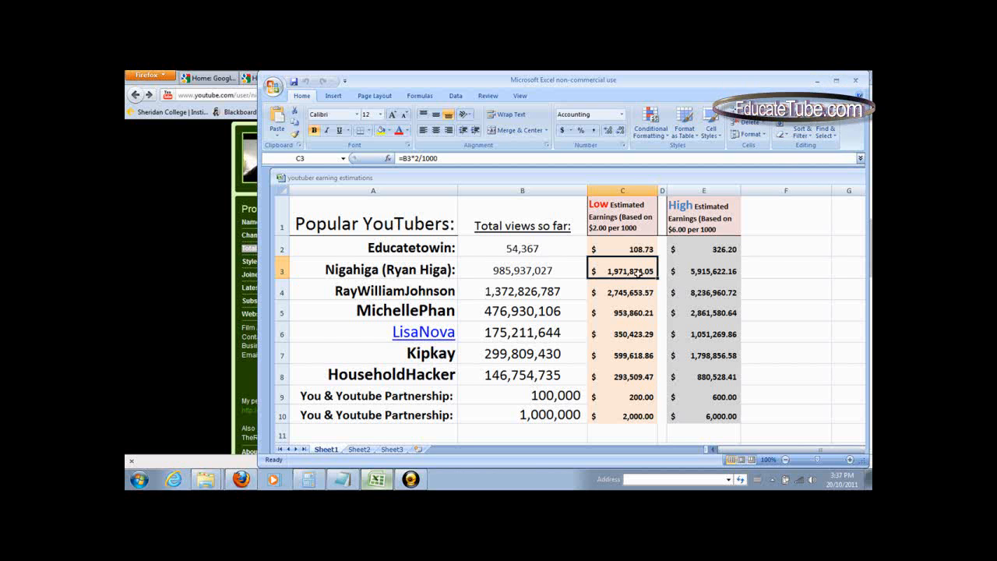
click(703, 270)
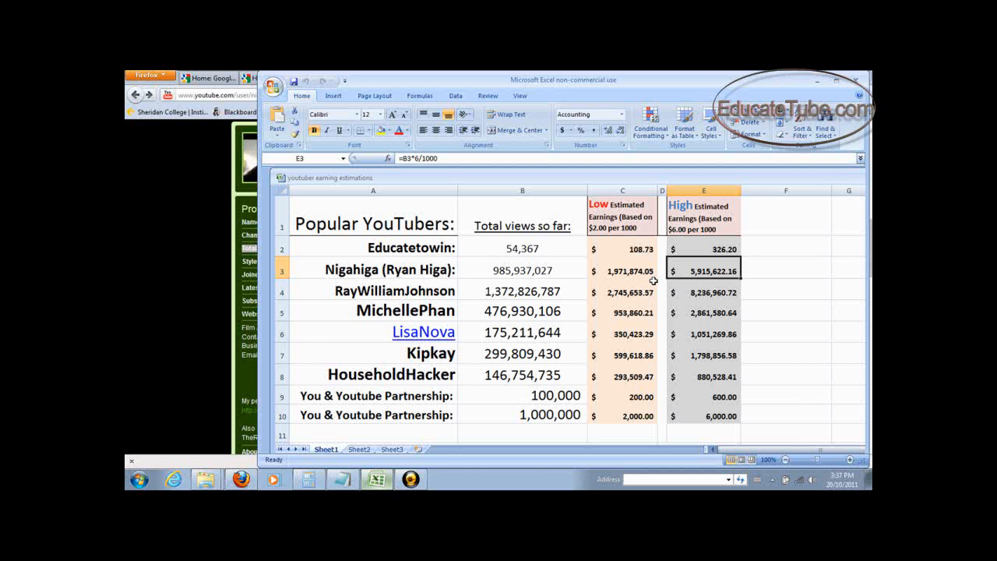
click(661, 269)
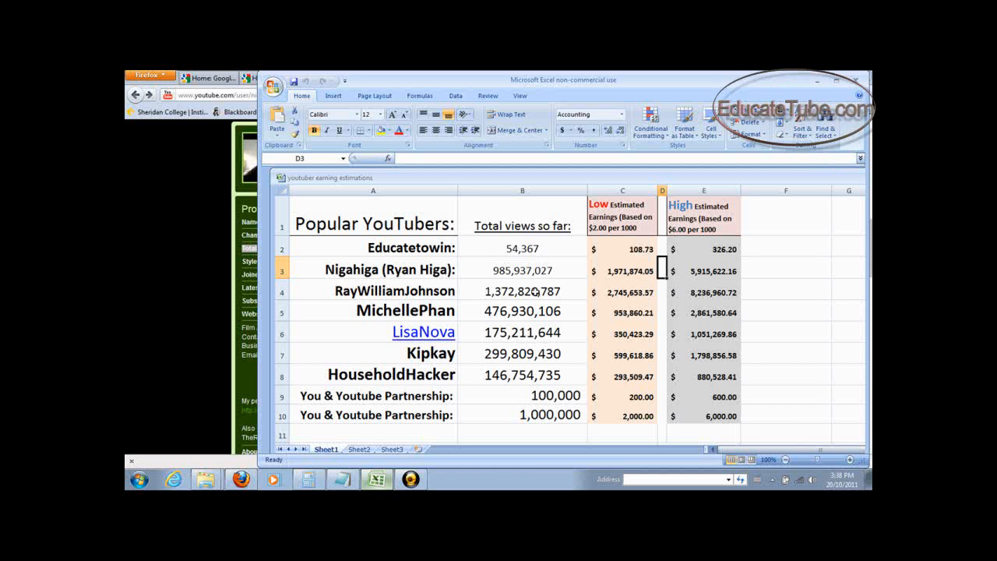
Inspect RayWilliamJohnson's row 4 views and formulas giving $2,745,653.57–$8,236,960.72
click(374, 291)
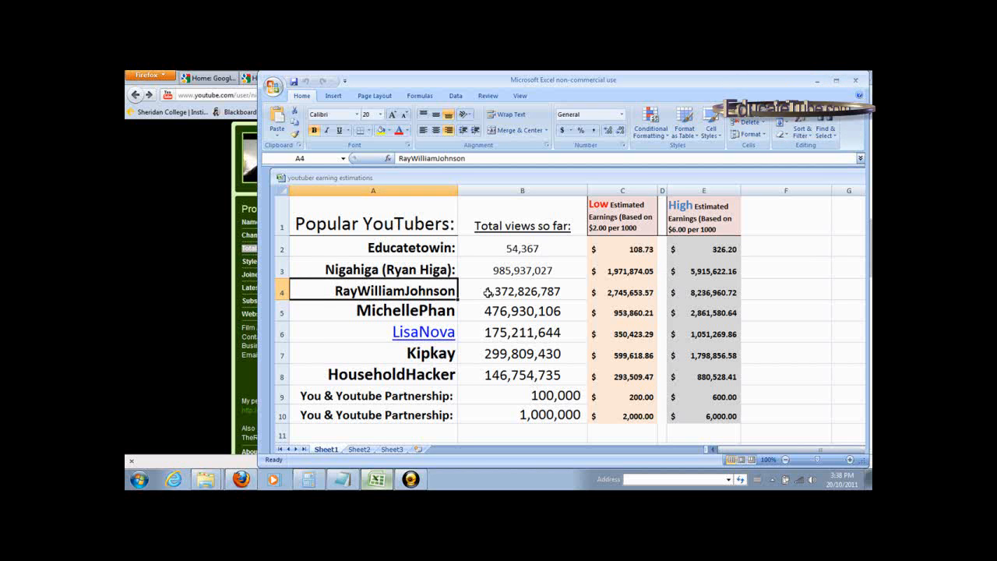
click(522, 290)
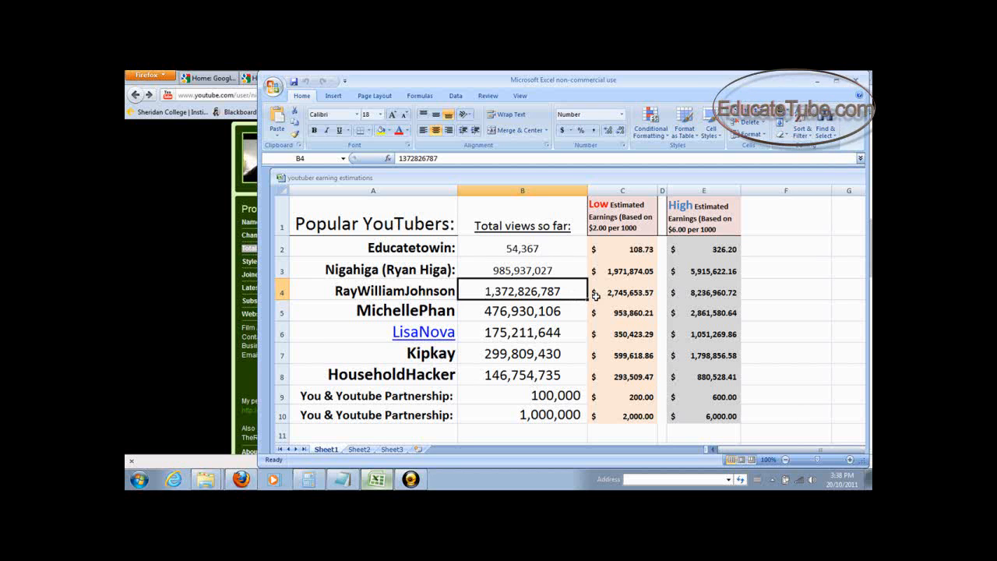
click(622, 291)
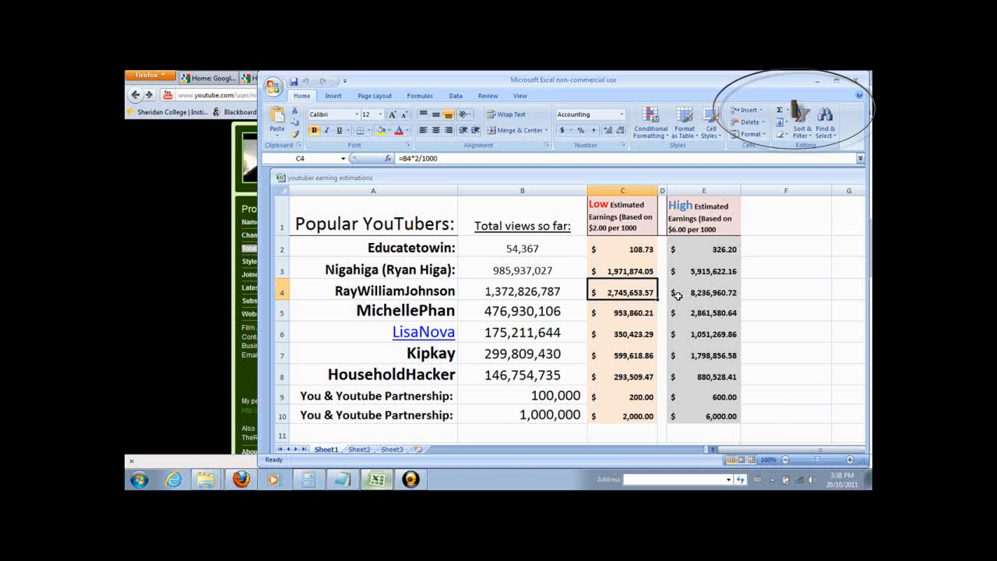
click(704, 290)
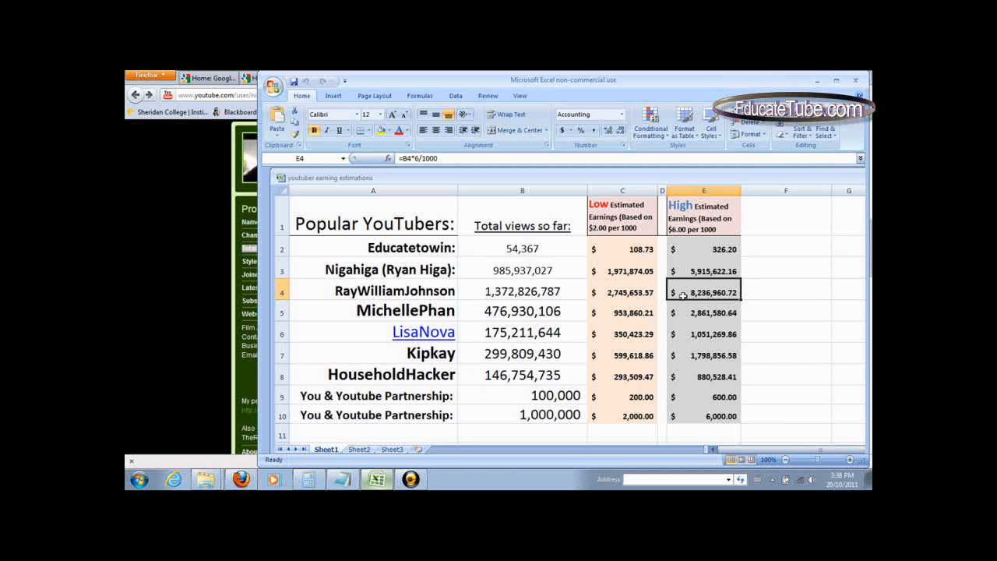
click(662, 291)
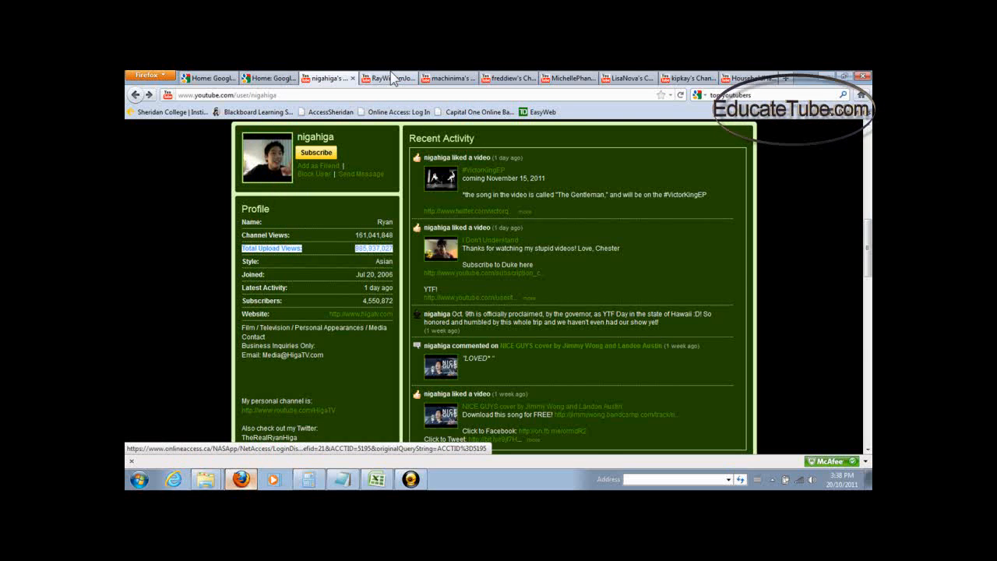
Highlight RayWilliamJohnson's 1,372,826,787 total upload views, then open MichellePhan's channel page
click(387, 77)
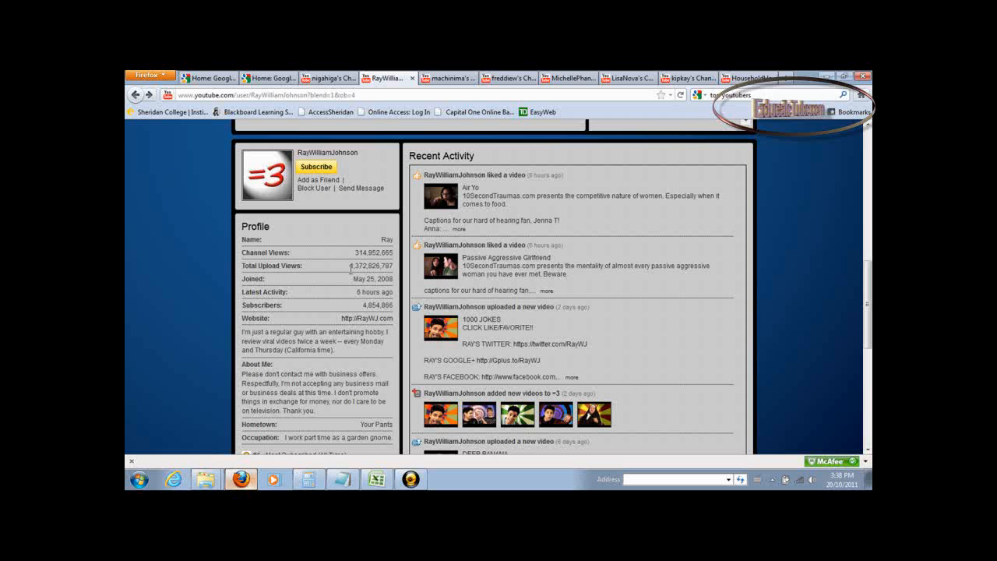
double_click(372, 266)
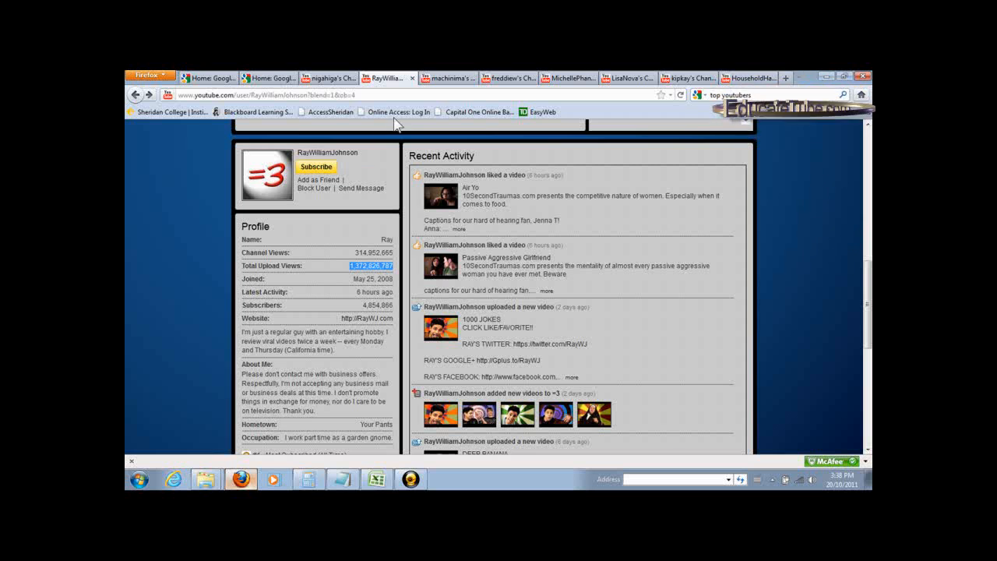
click(448, 77)
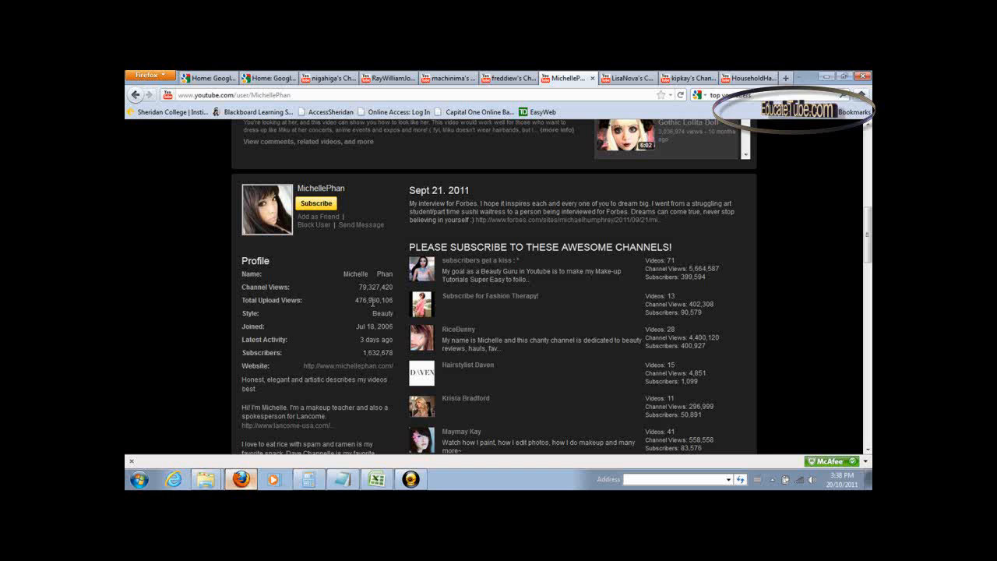
mouse_move(401, 312)
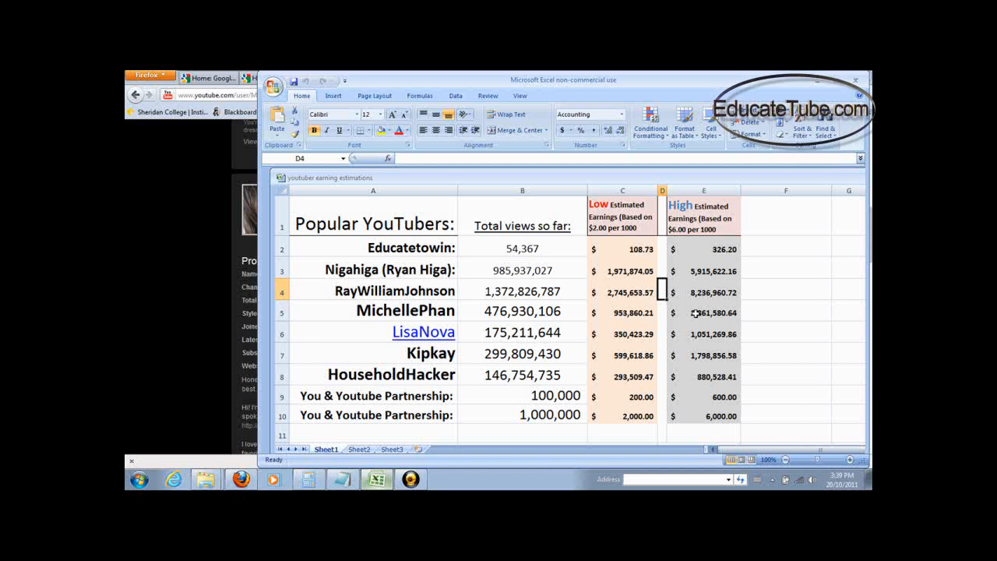
click(703, 312)
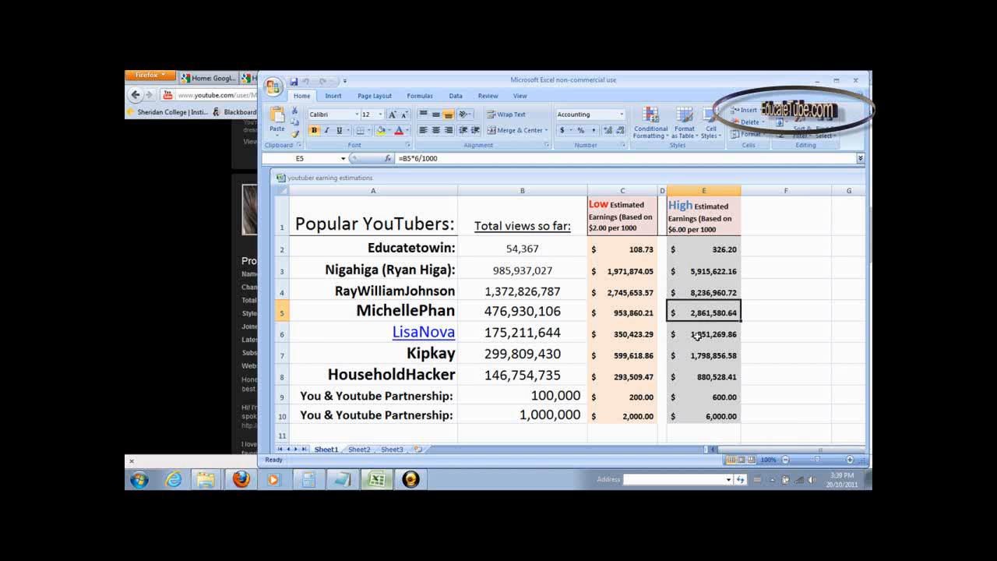
click(662, 310)
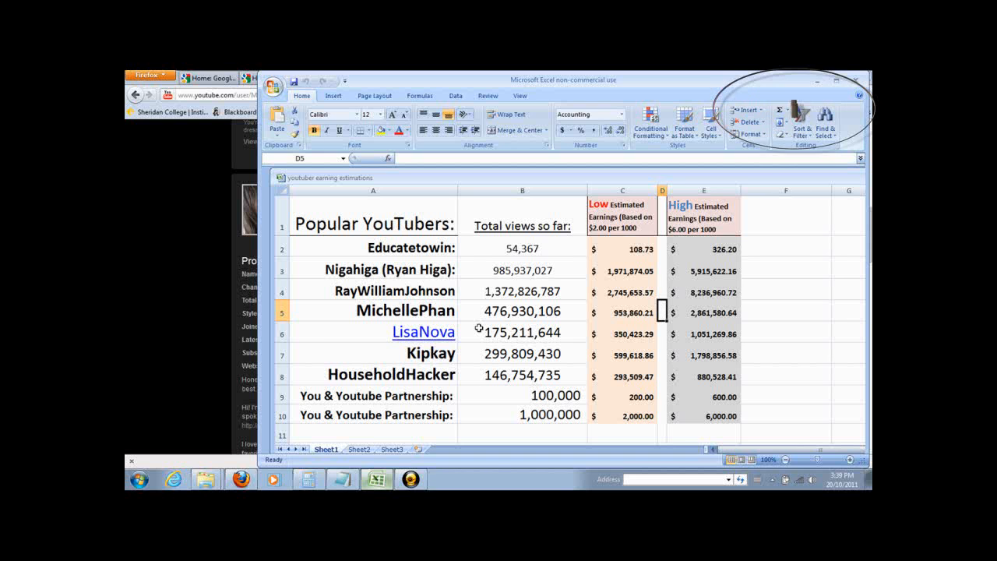
click(522, 331)
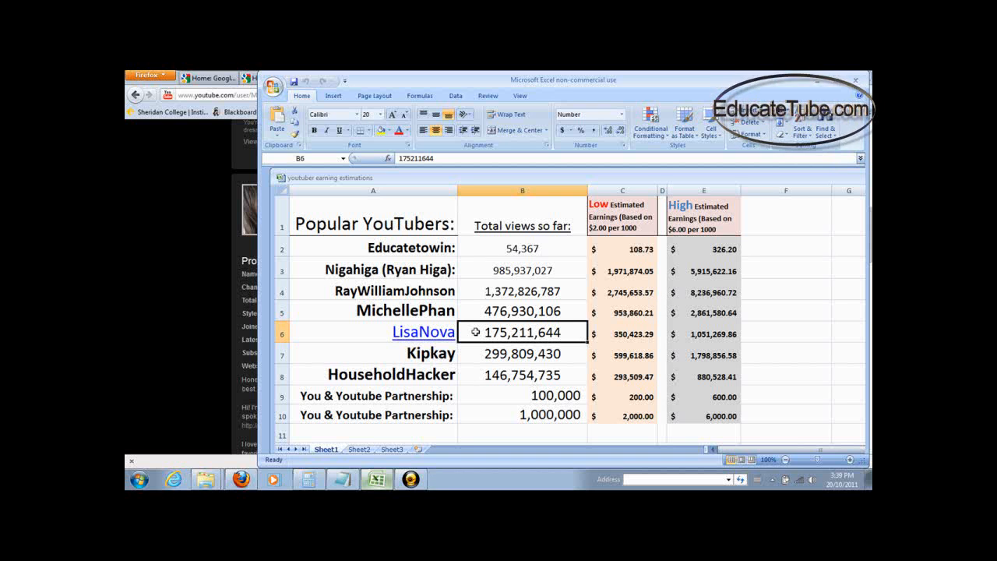
click(624, 333)
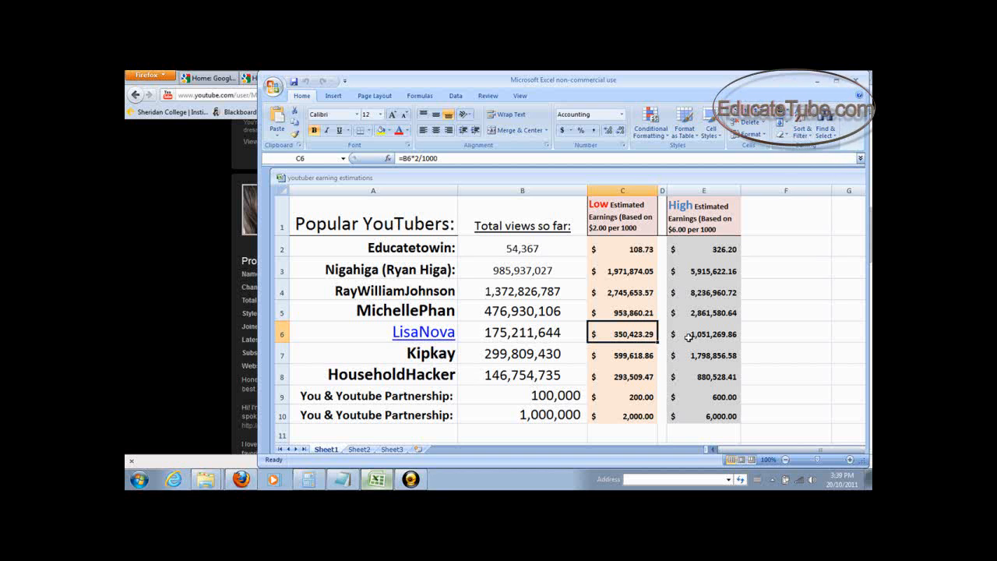
click(703, 333)
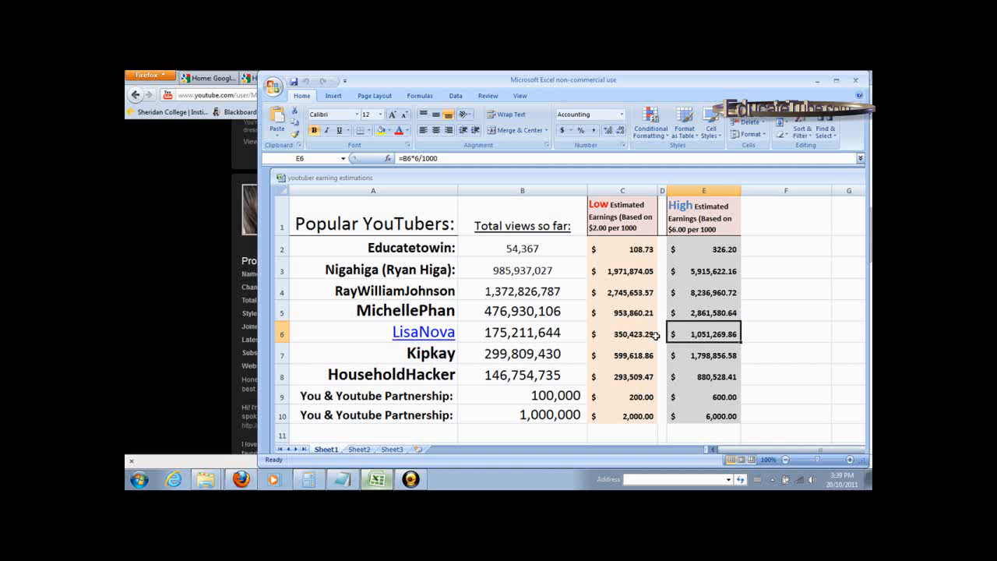
click(662, 333)
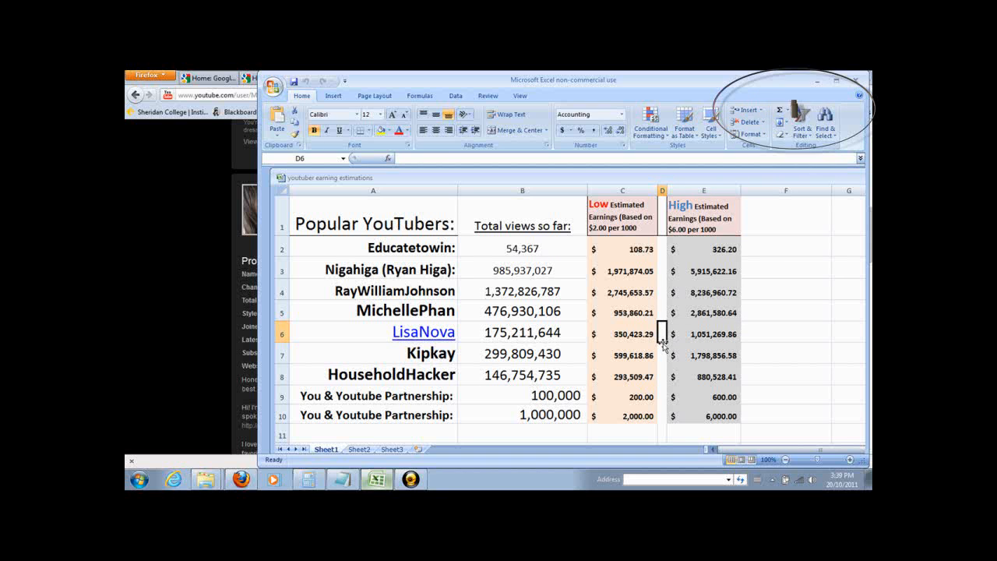
click(372, 353)
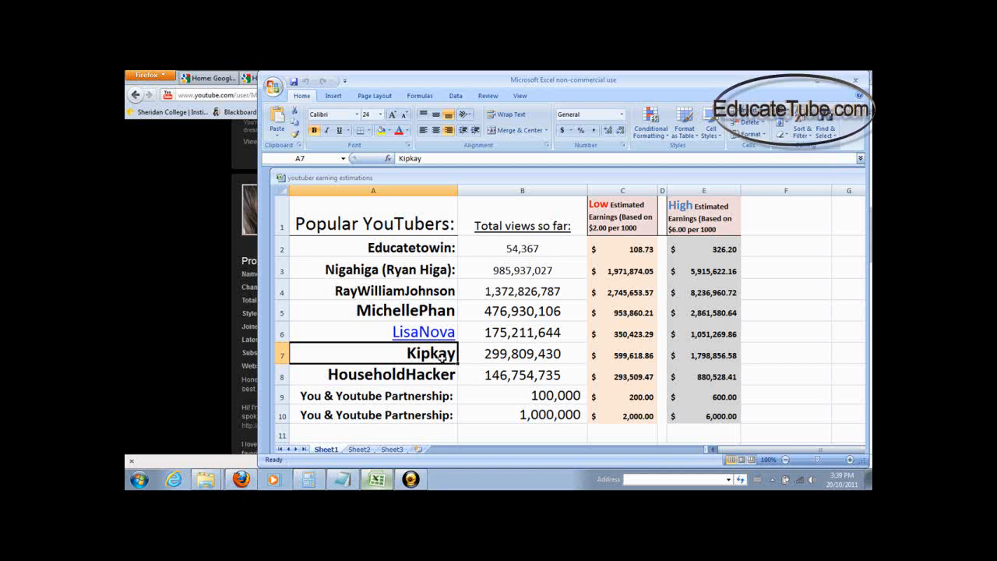
click(522, 353)
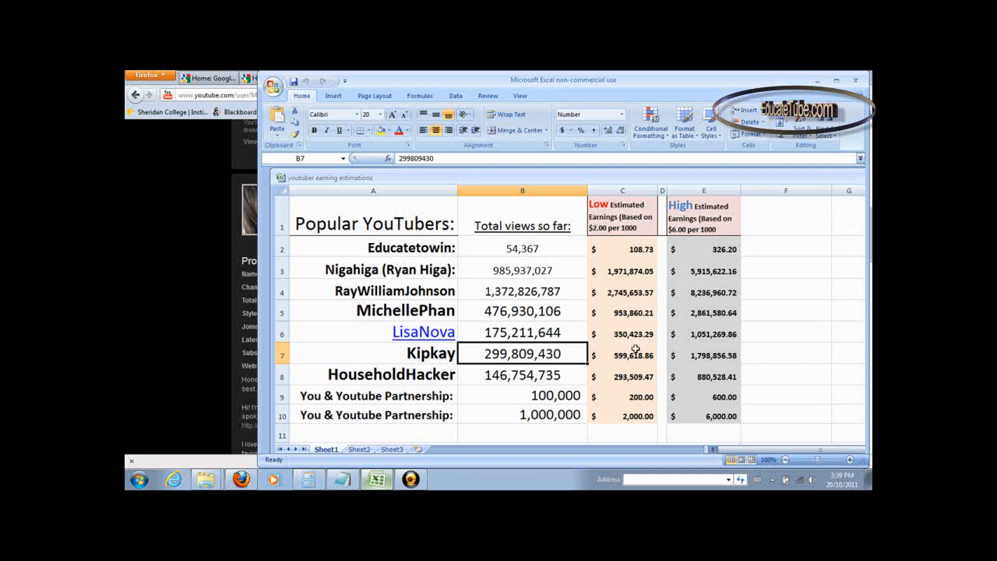
click(623, 355)
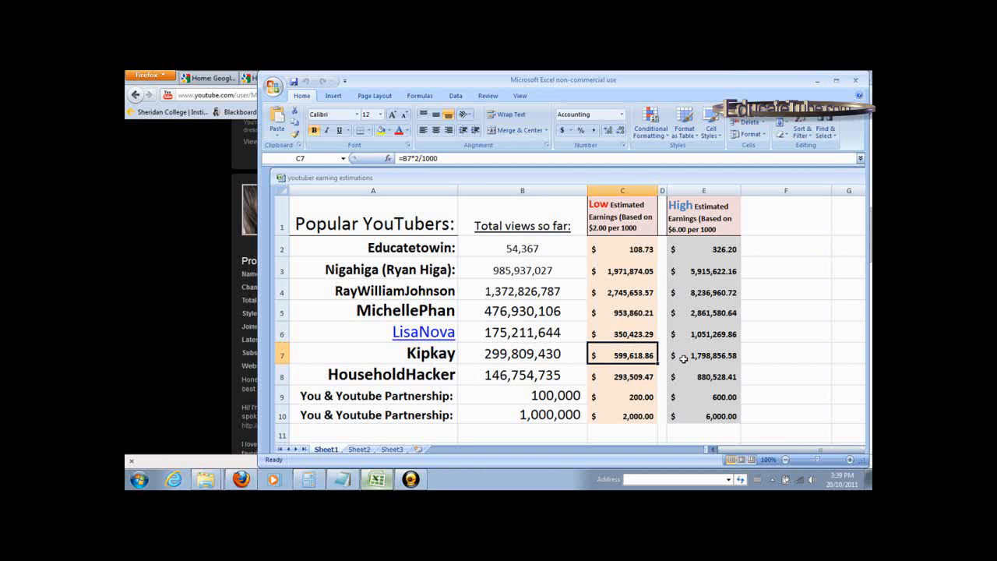
click(662, 354)
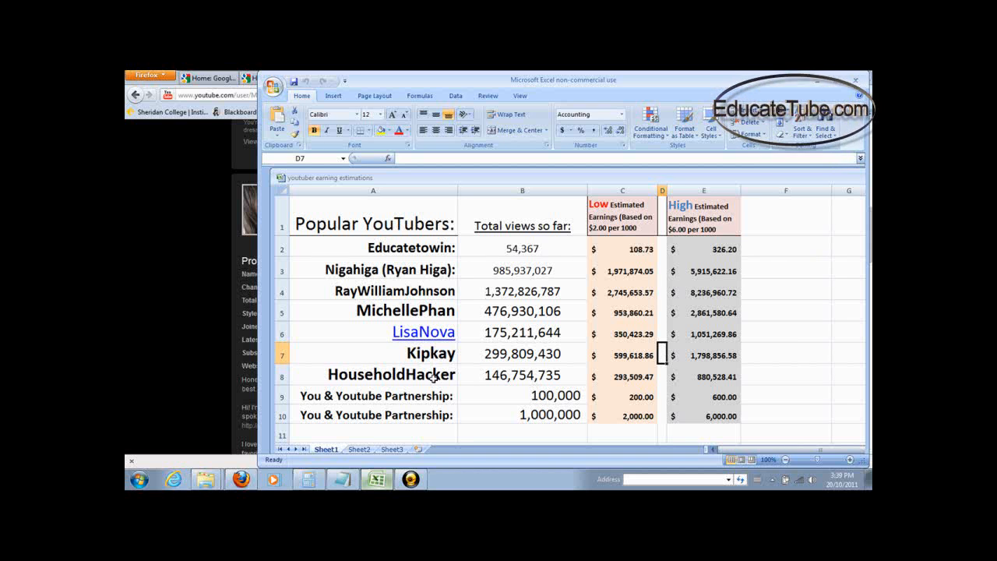
click(374, 374)
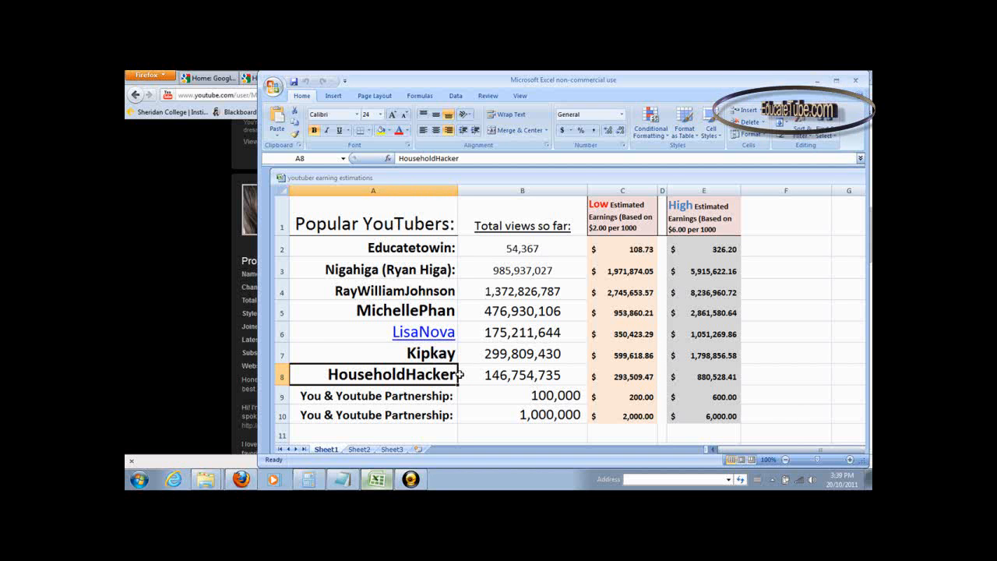
click(522, 374)
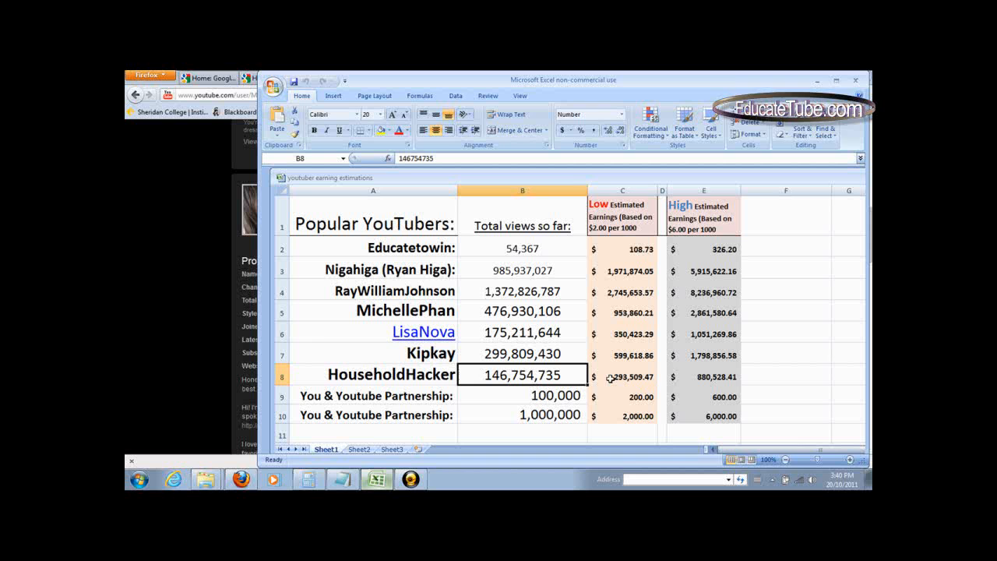
click(622, 376)
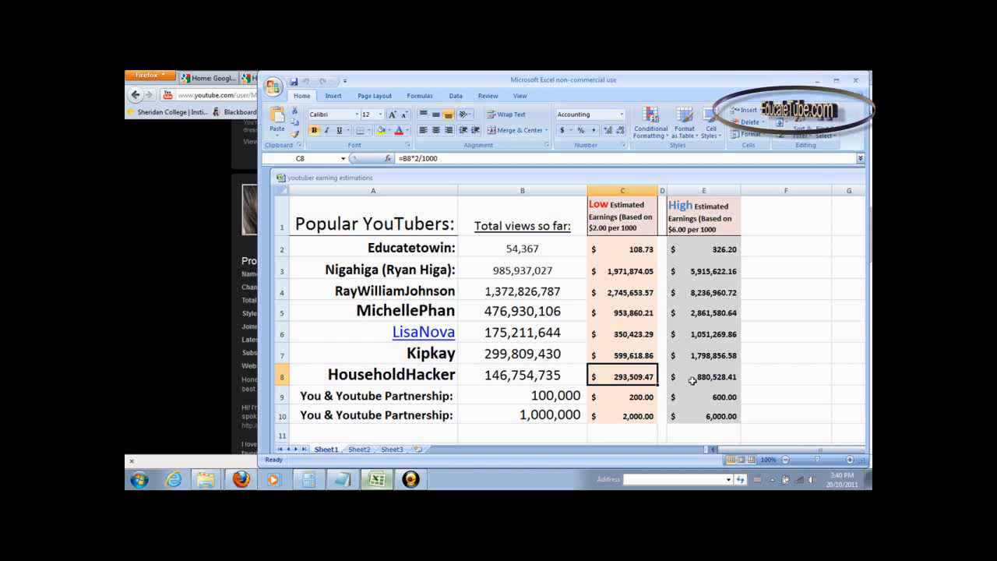
click(704, 377)
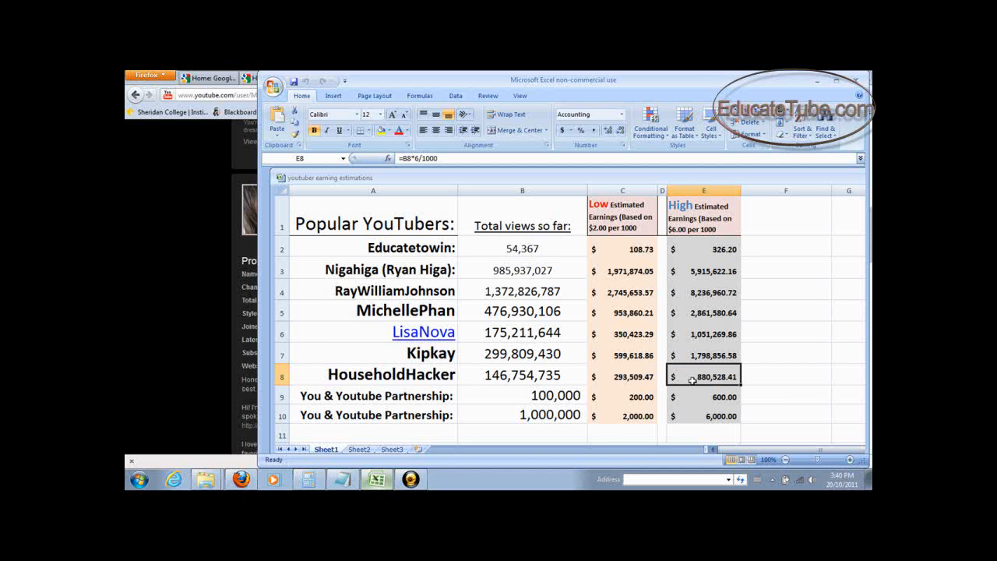
click(662, 376)
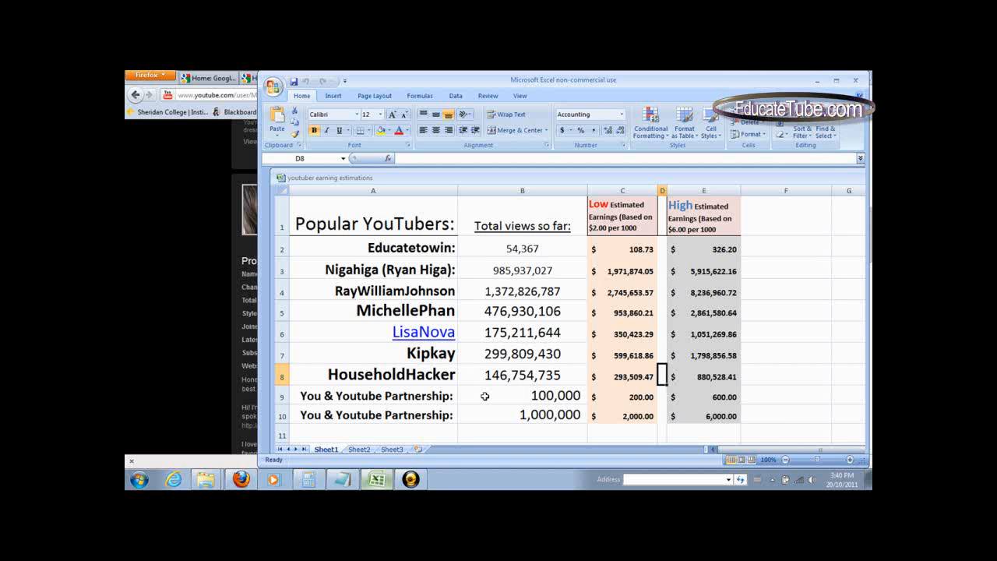
click(522, 396)
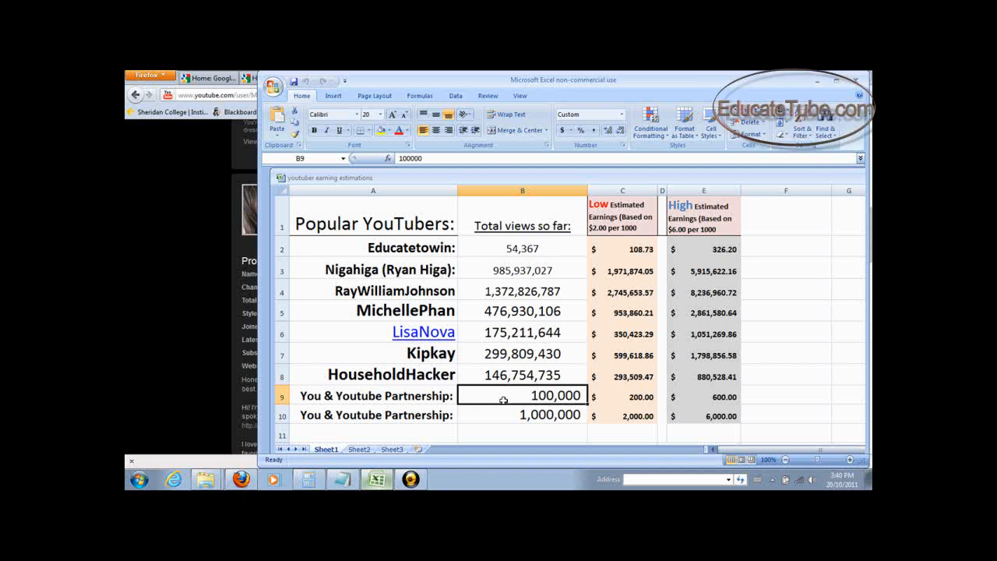
click(622, 396)
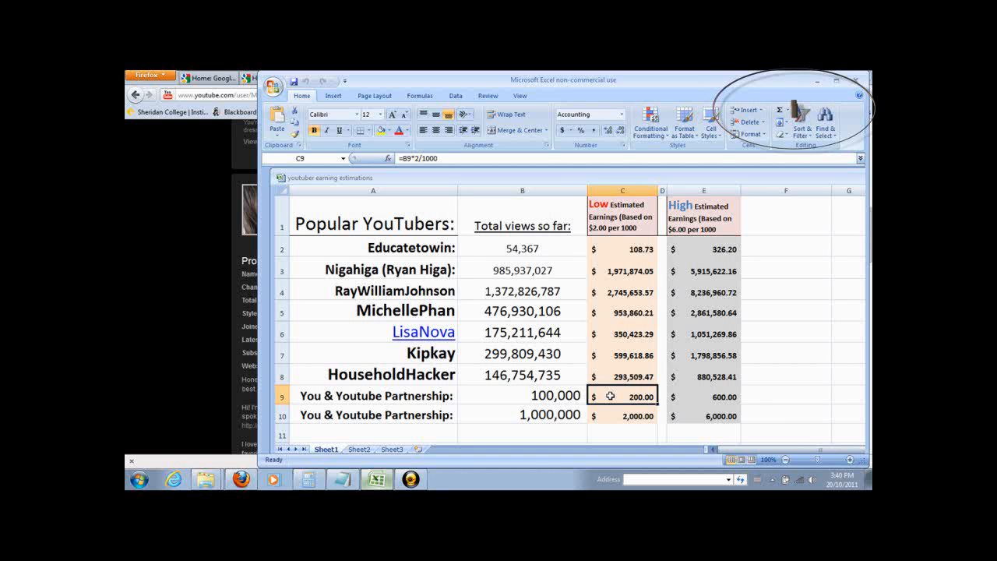
mouse_move(752, 400)
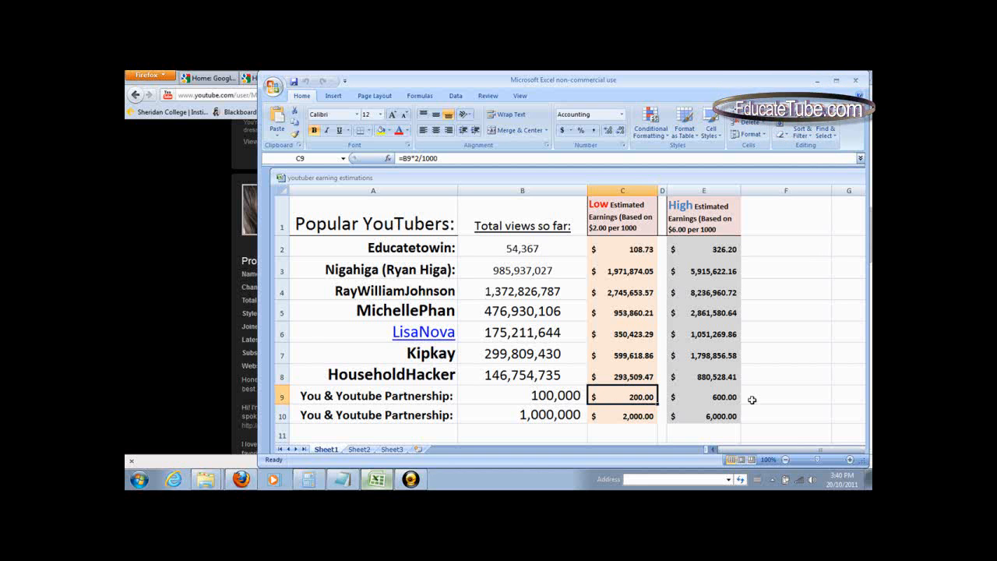
click(703, 397)
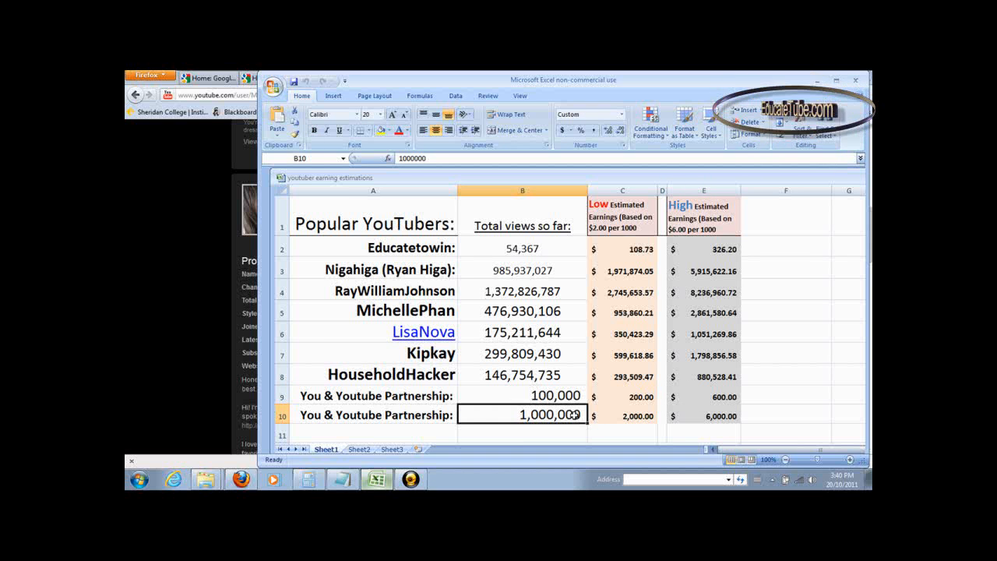
click(623, 415)
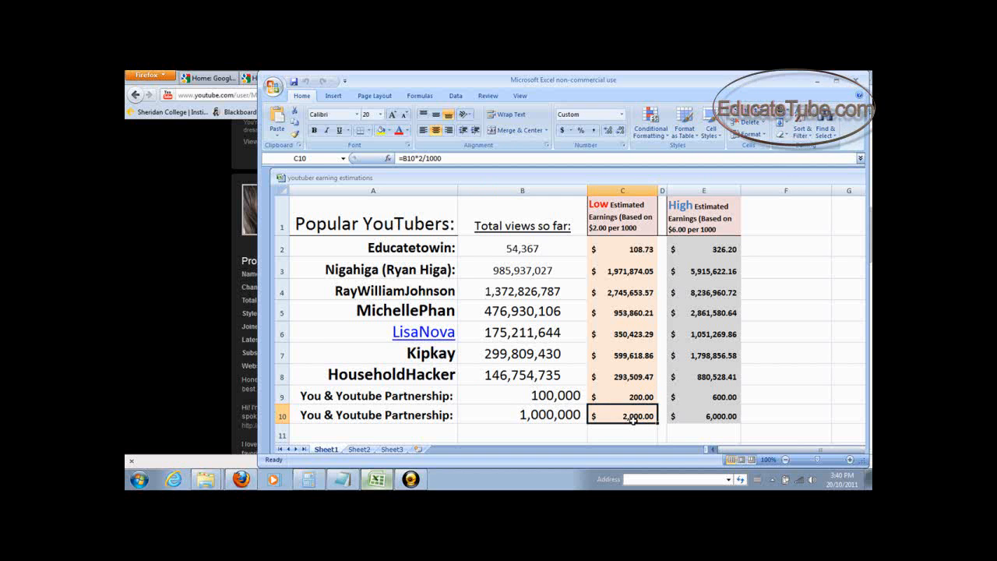
click(703, 415)
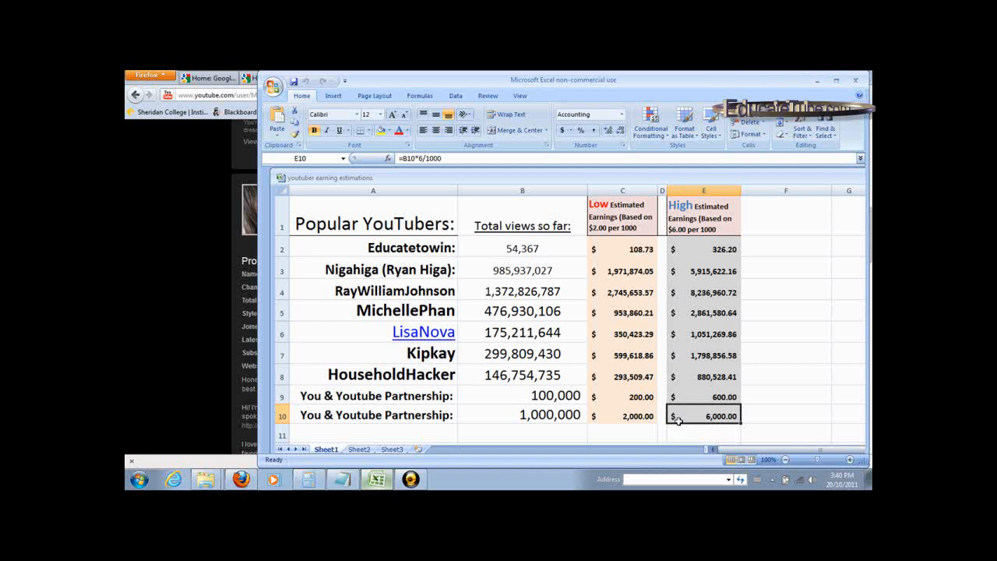
click(661, 416)
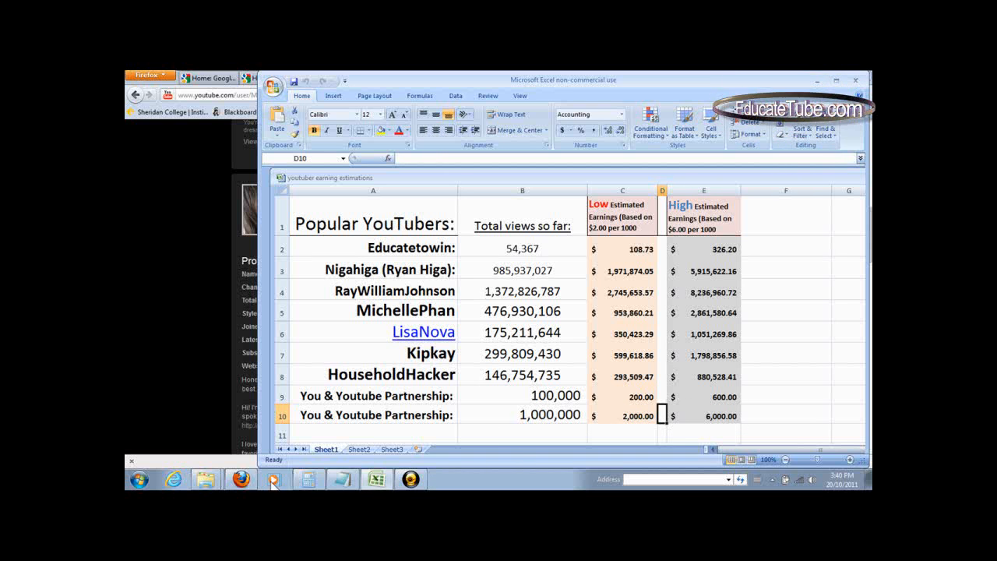
click(272, 479)
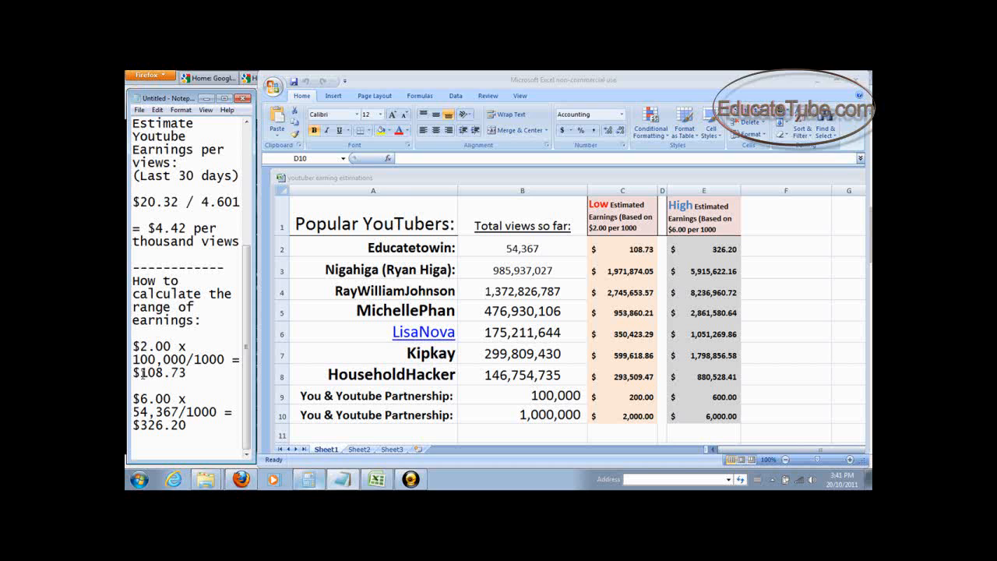
Rework the notes for 100,000 views ($200, $600) and check the 1,000,000-view row formulas
double_click(163, 372)
text($200)
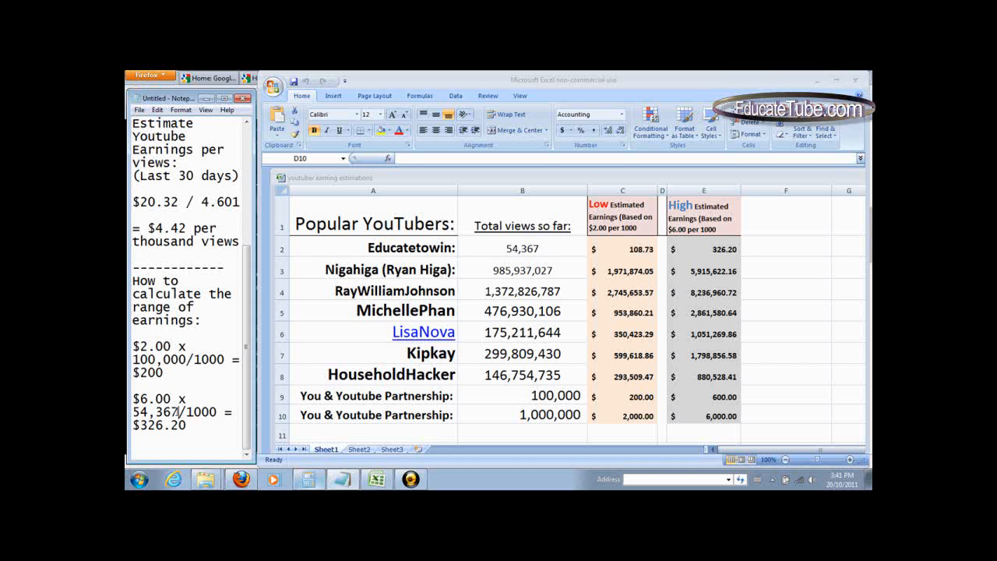
double_click(155, 412)
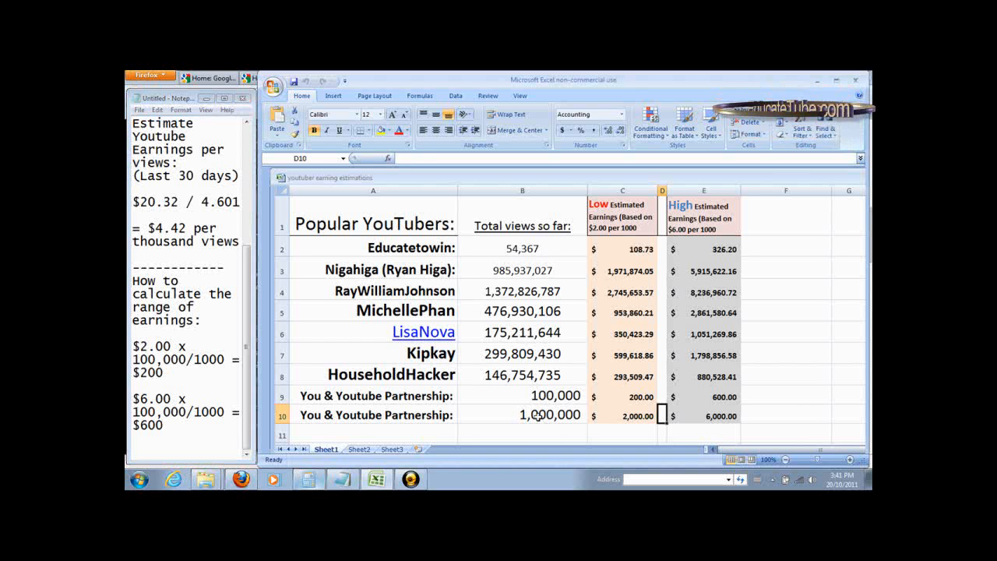
click(522, 414)
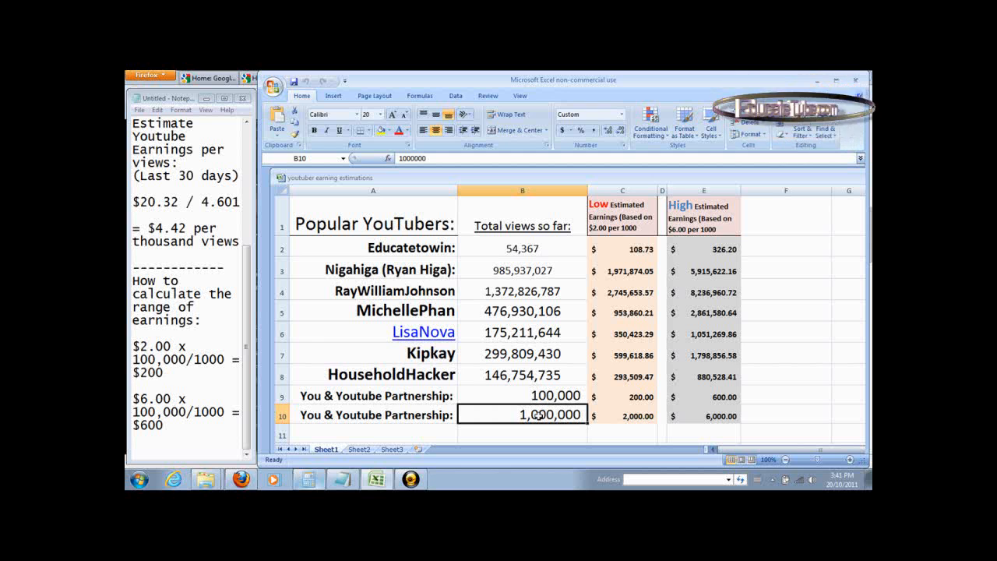
click(623, 415)
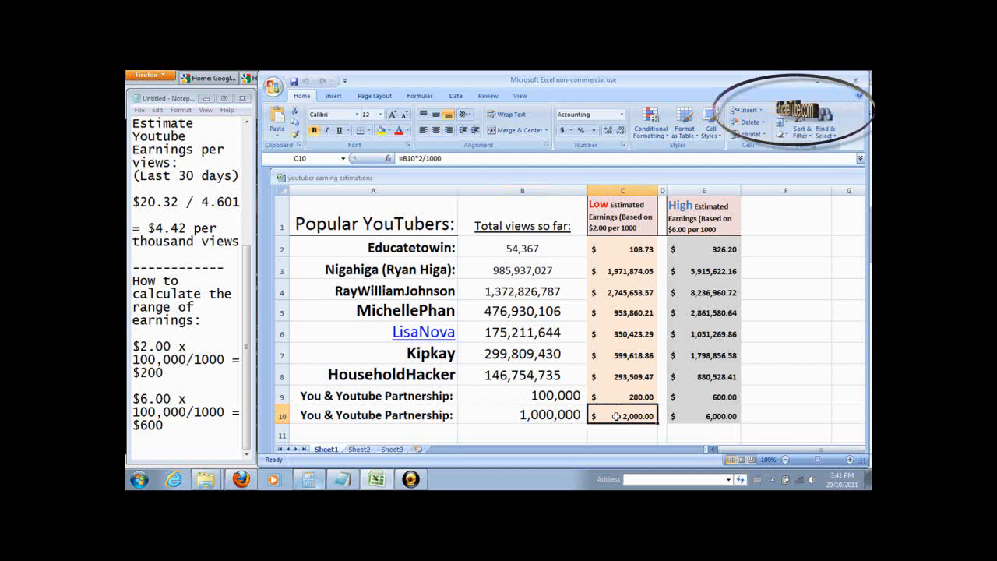
click(704, 415)
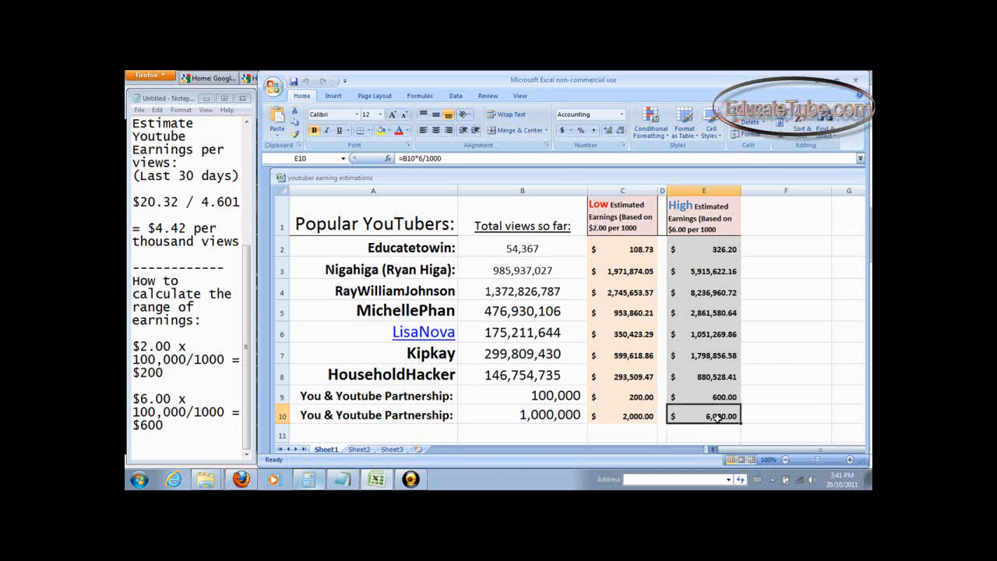